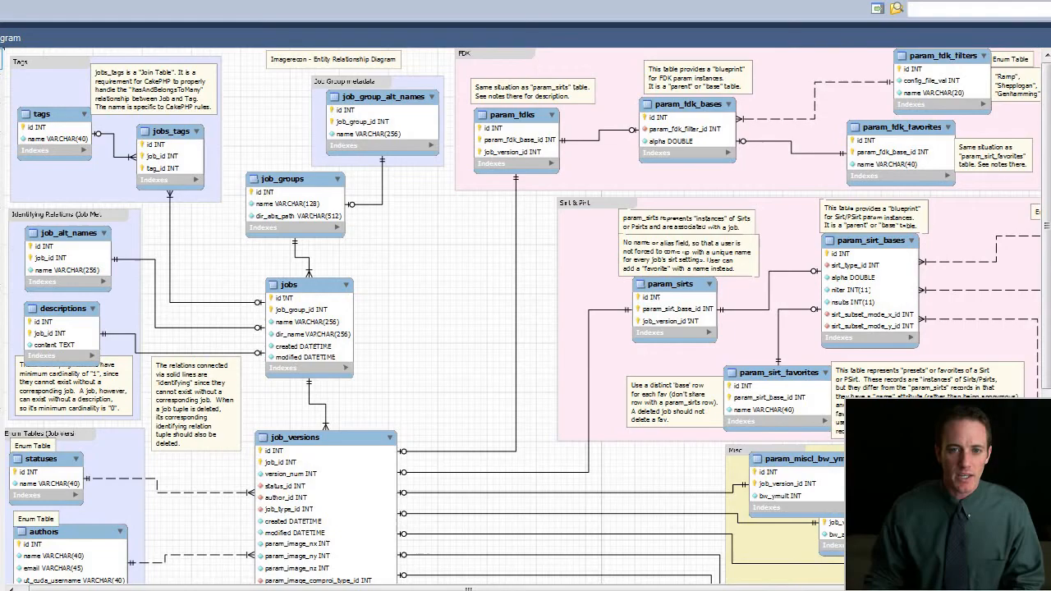
Scroll the EER diagram before switching to the Image Recon landing page.
scroll(down, 3)
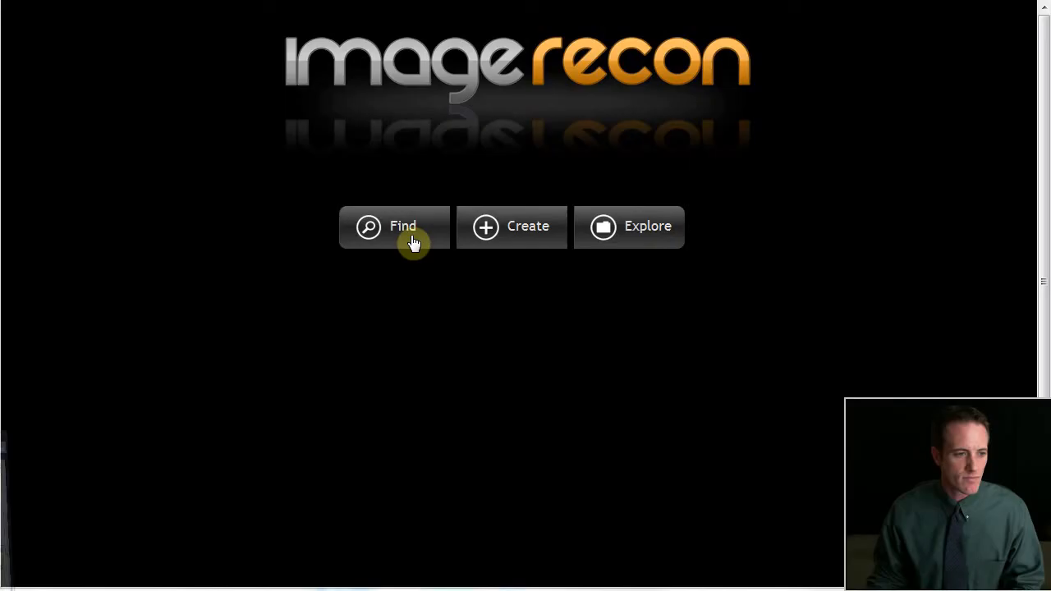
click(395, 227)
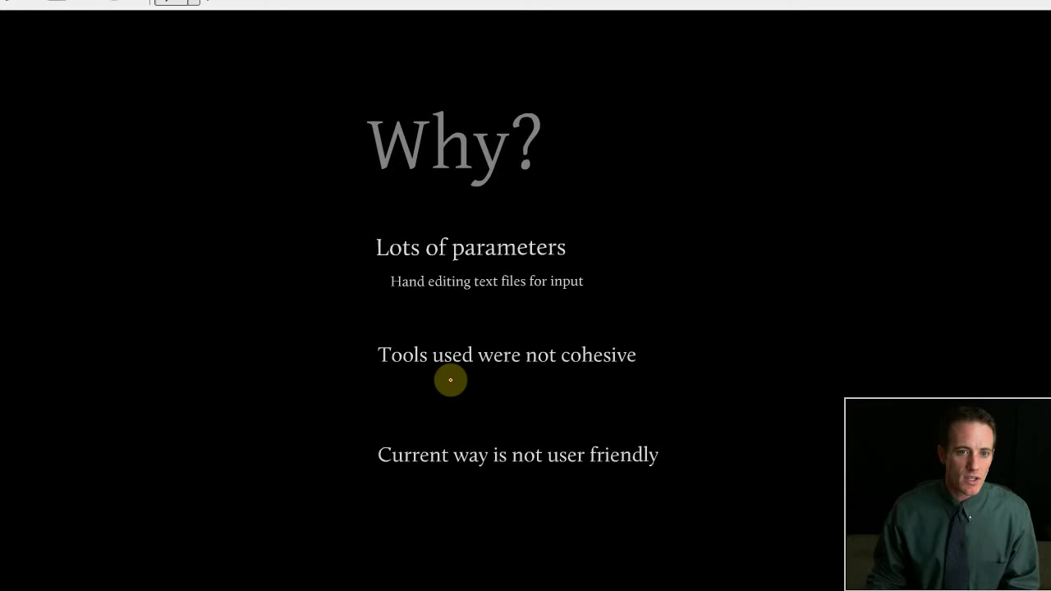
mouse_move(399, 376)
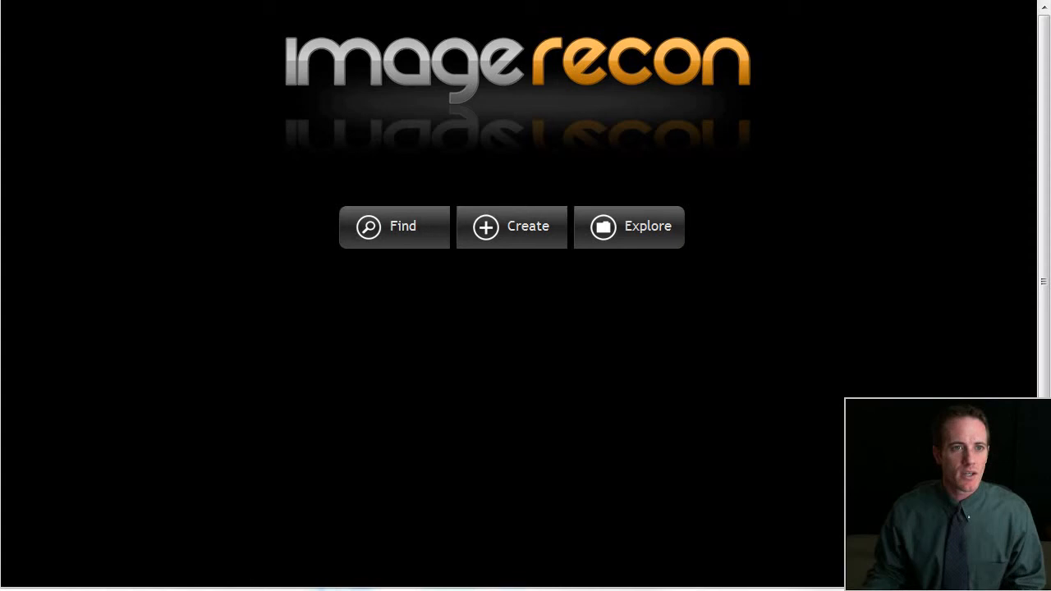
Show the Create dropdown offering Job and Job Group.
click(512, 227)
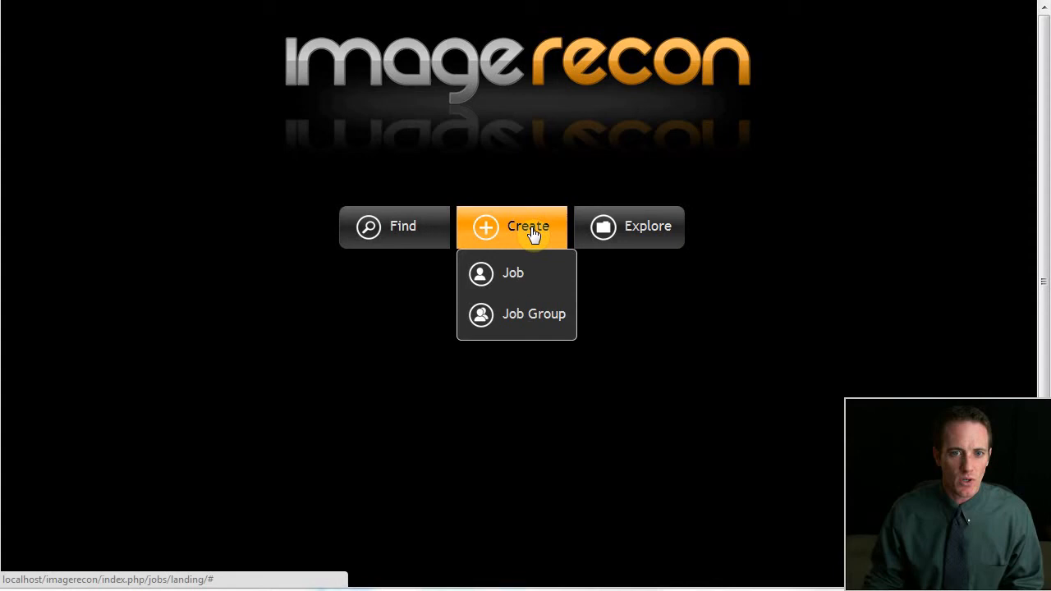
mouse_move(512, 273)
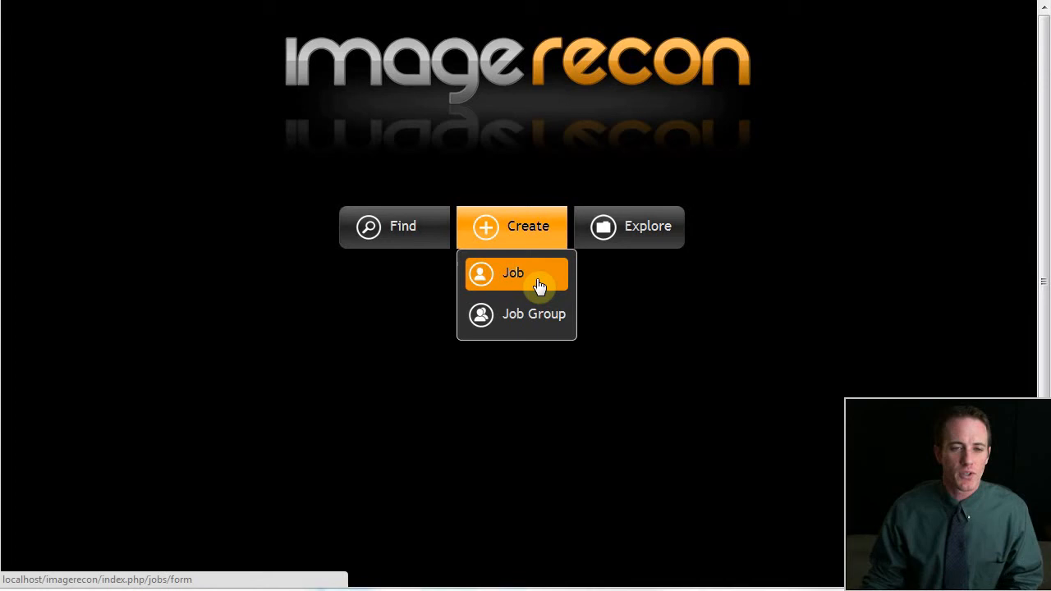
Begin a new Job and choose TestJob1 under the Tests group as its directory.
click(512, 273)
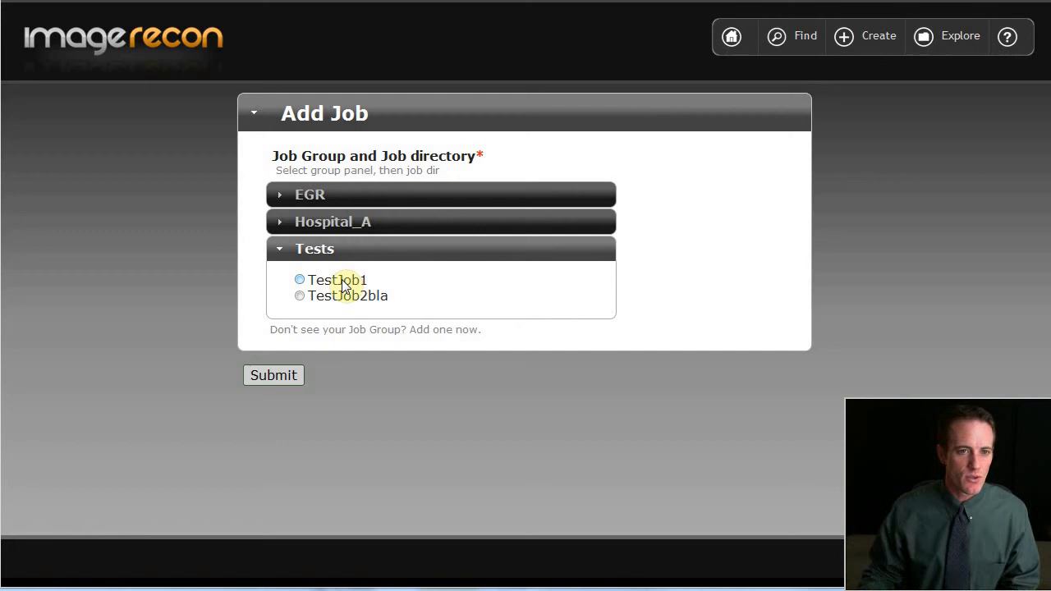
click(299, 279)
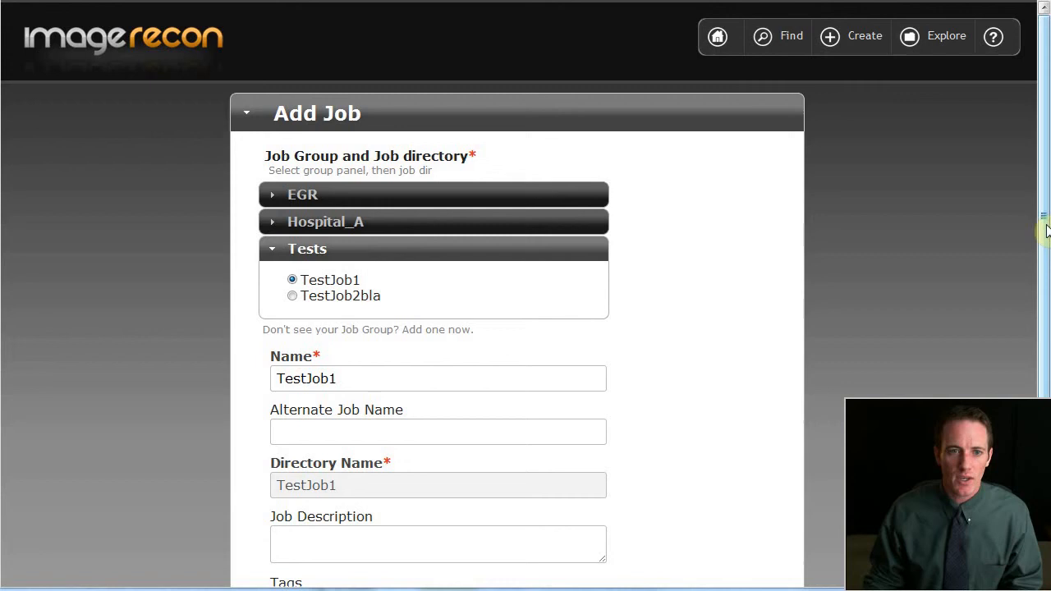
scroll(down, 3)
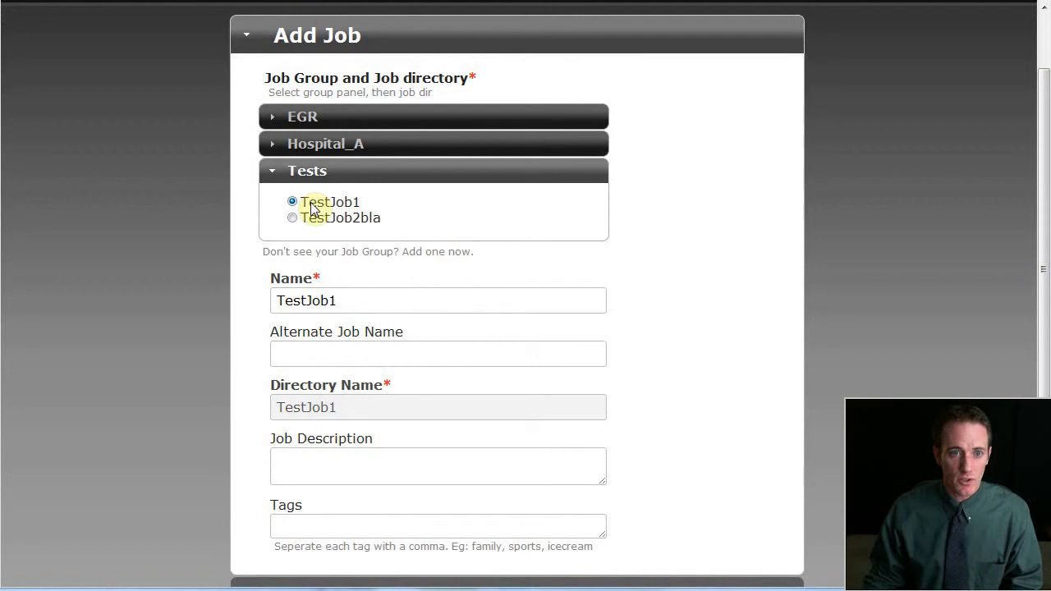
scroll(down, 3)
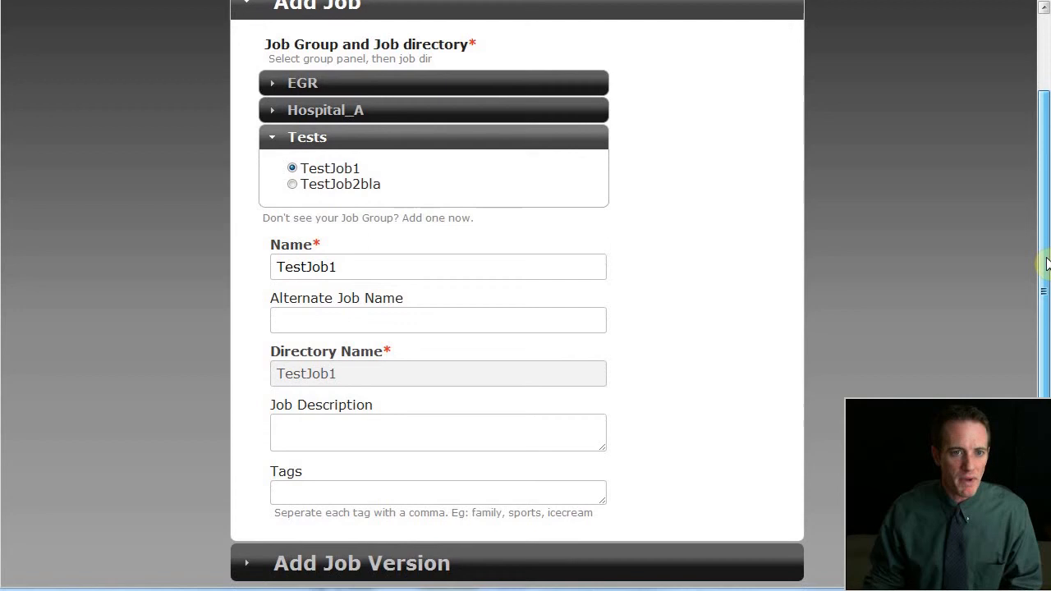
Enter alternate name "Jason's stapler" and a chrome-and-black stapler description.
click(437, 321)
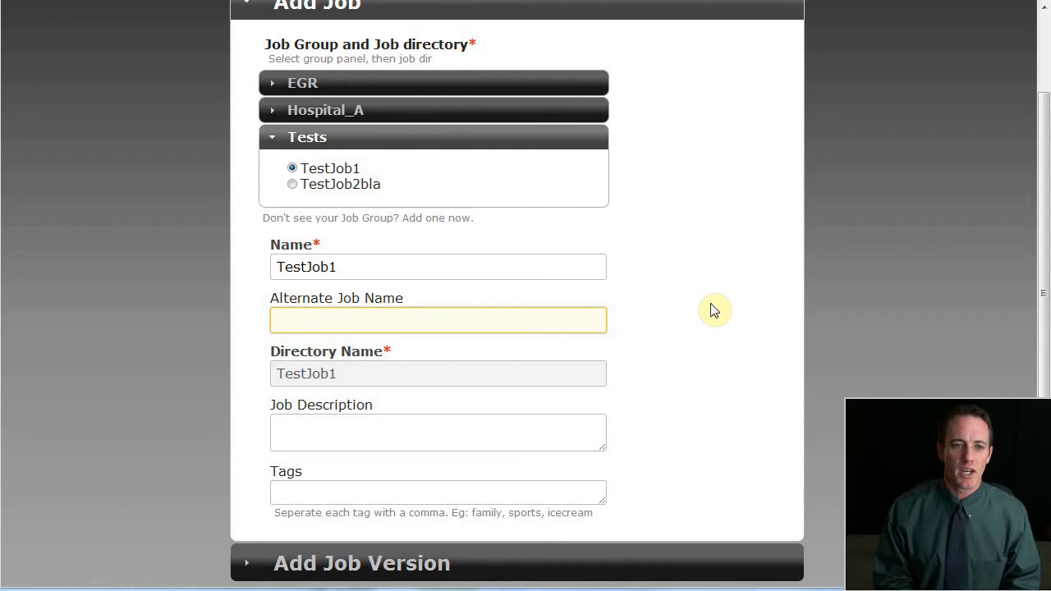
click(437, 319)
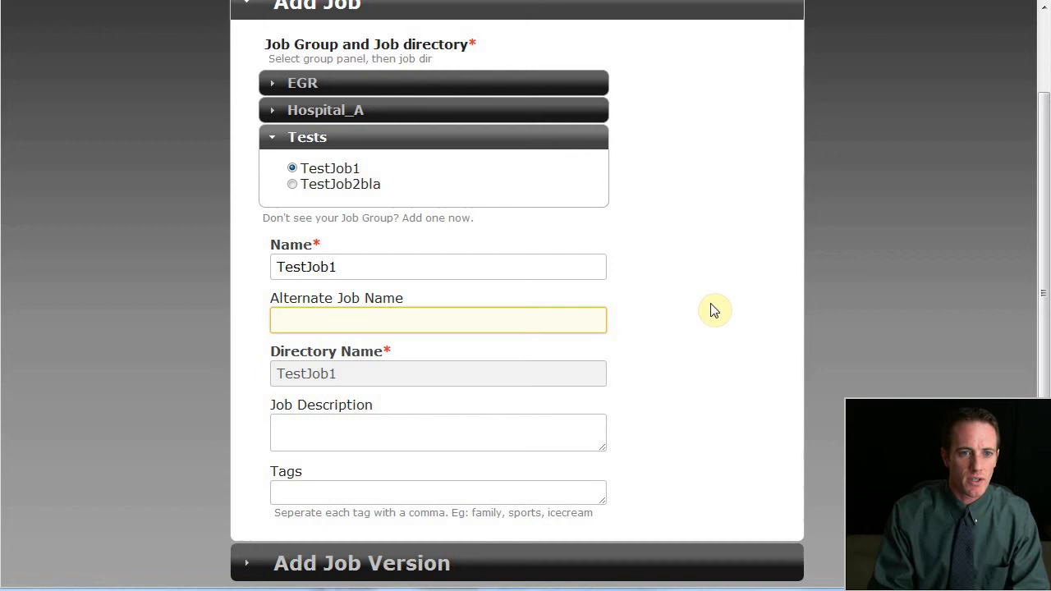
text(Jason's stapler)
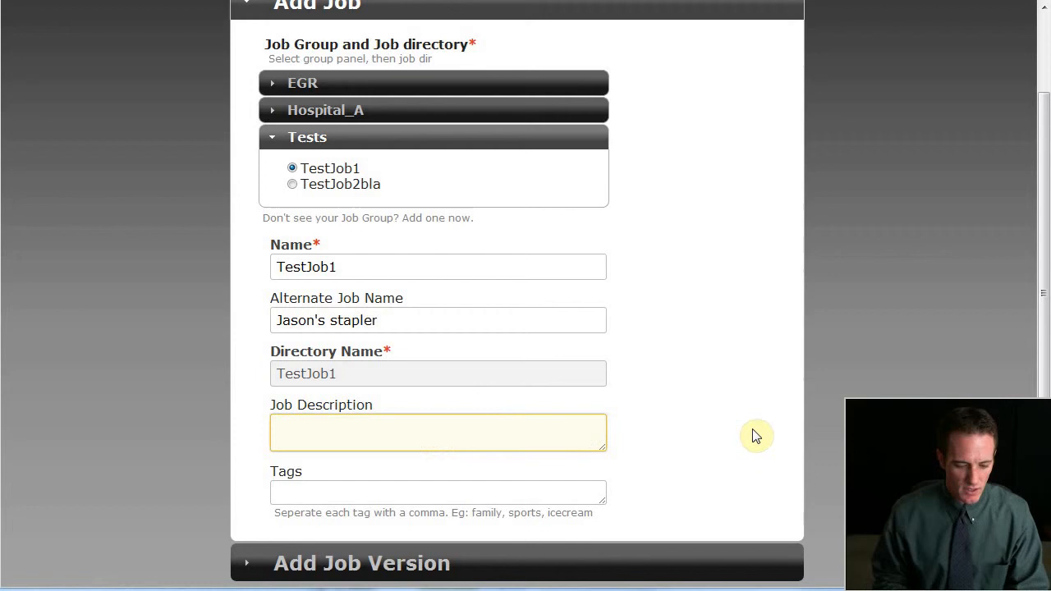
text(The chrome)
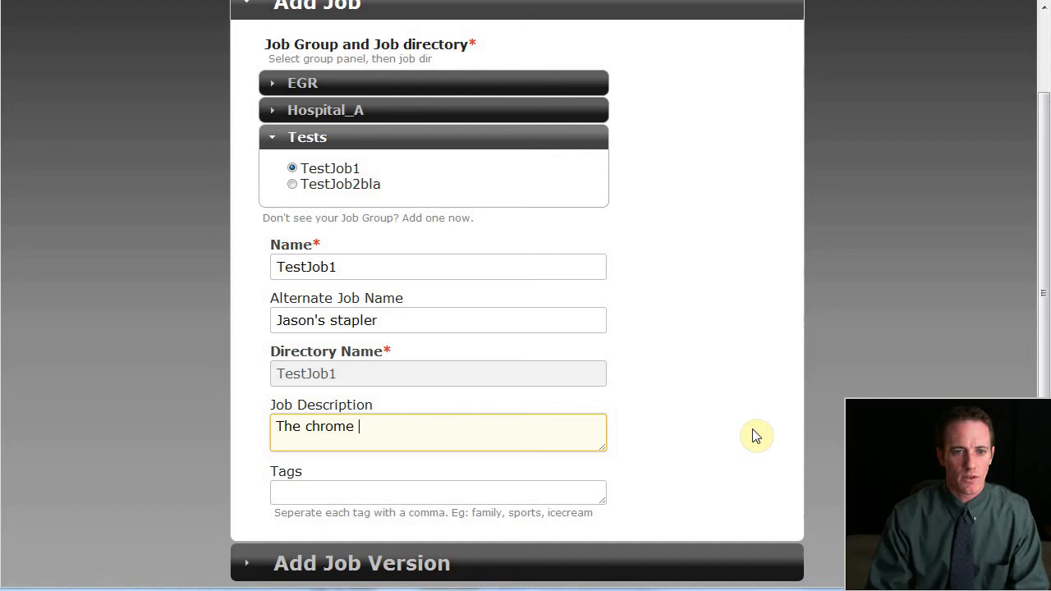
text(and black bad boy stapler on Jason's desk)
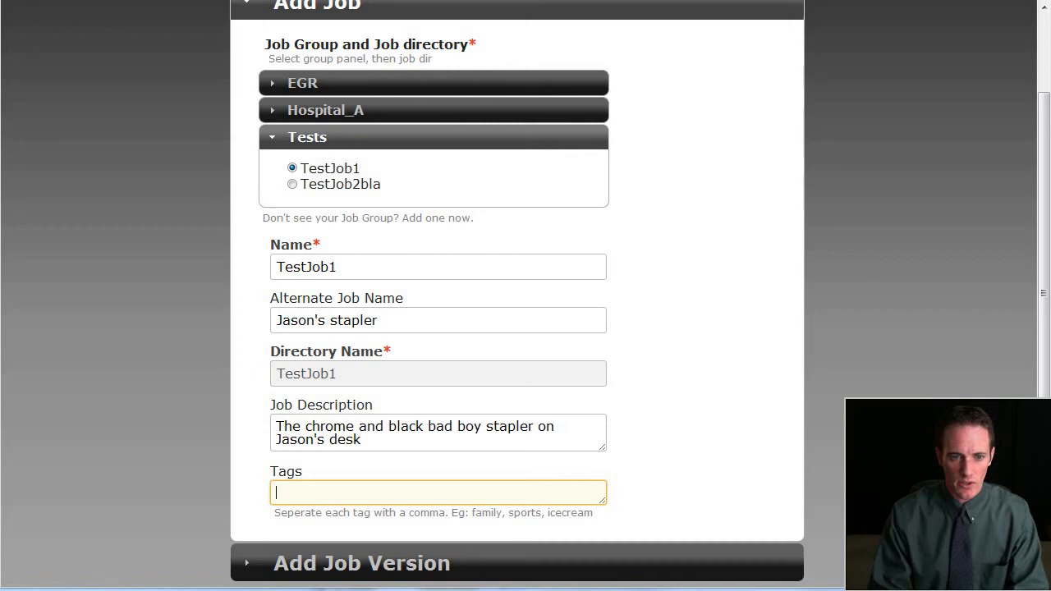
Add the tags "Test, office equipment" to the job.
text(Test, office eq)
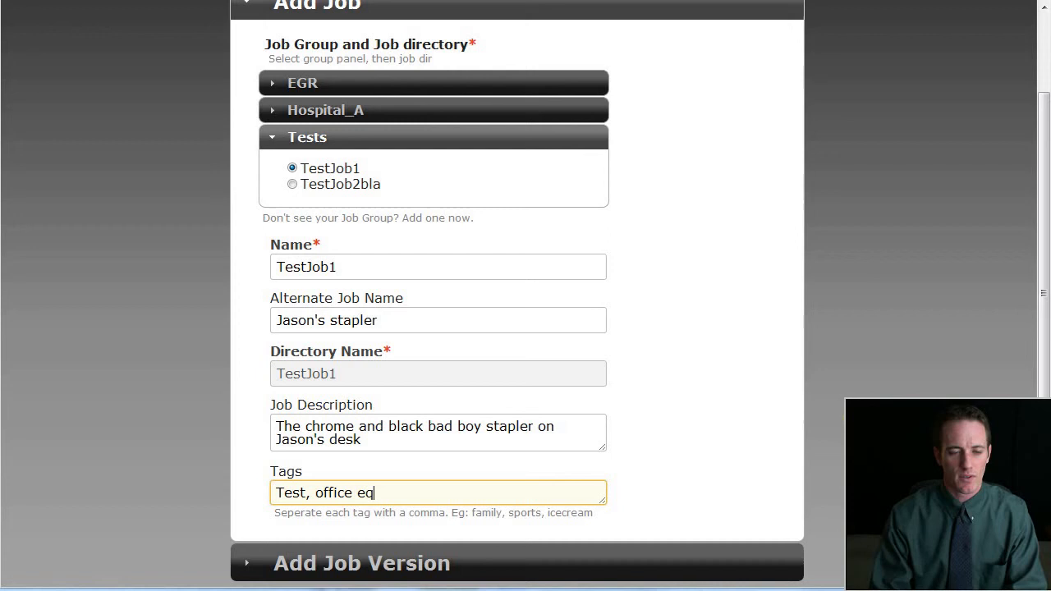
text(uipment)
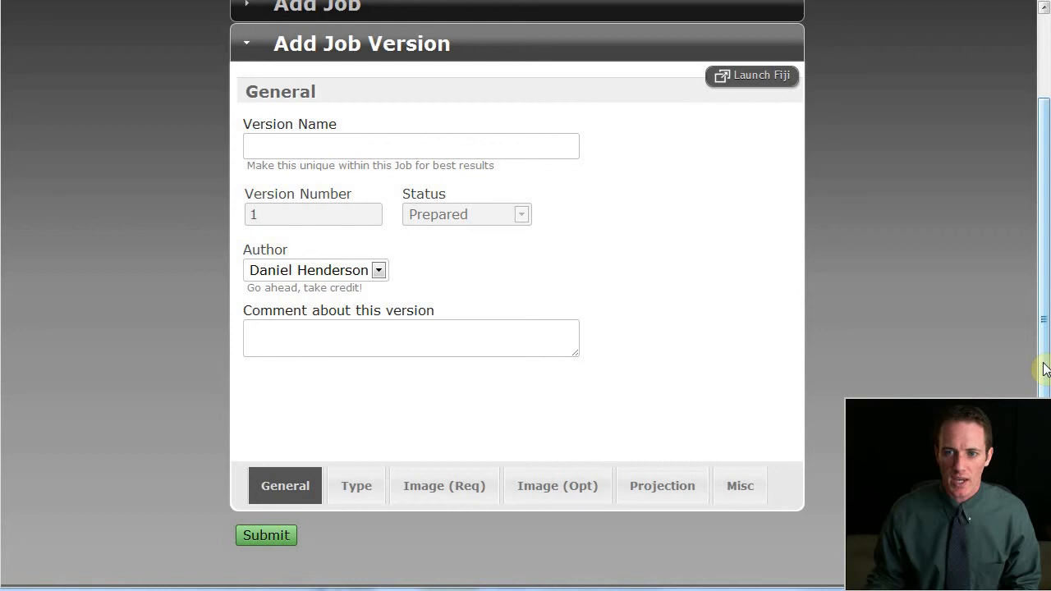
scroll(up, 3)
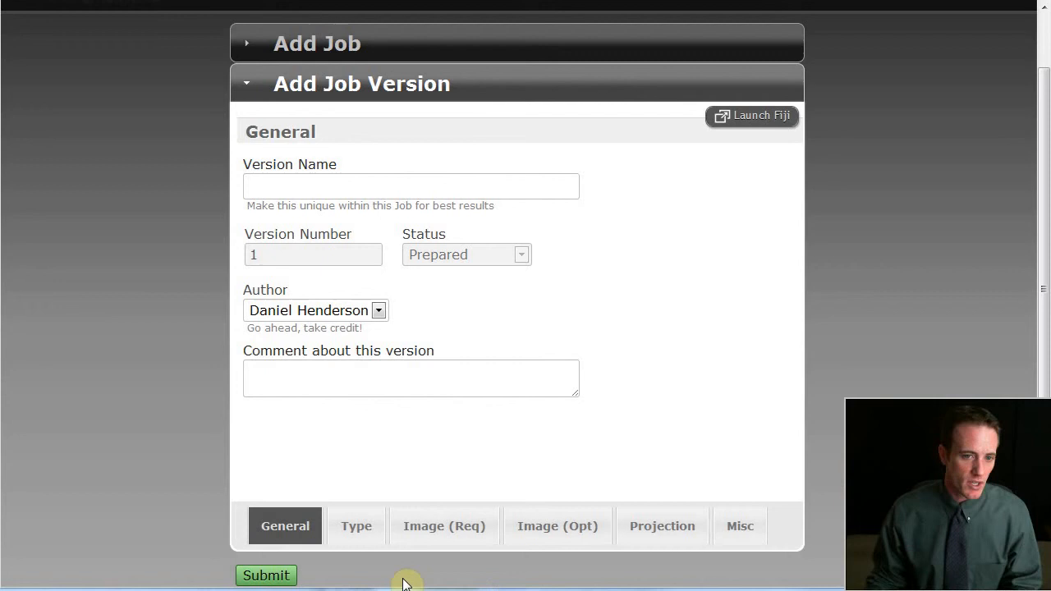
click(355, 526)
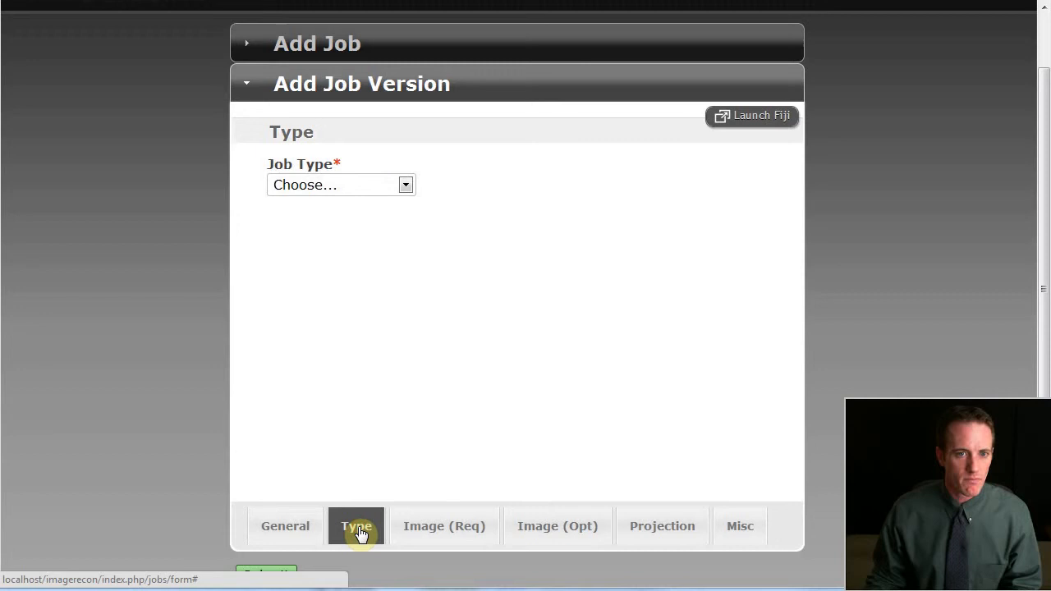
click(739, 525)
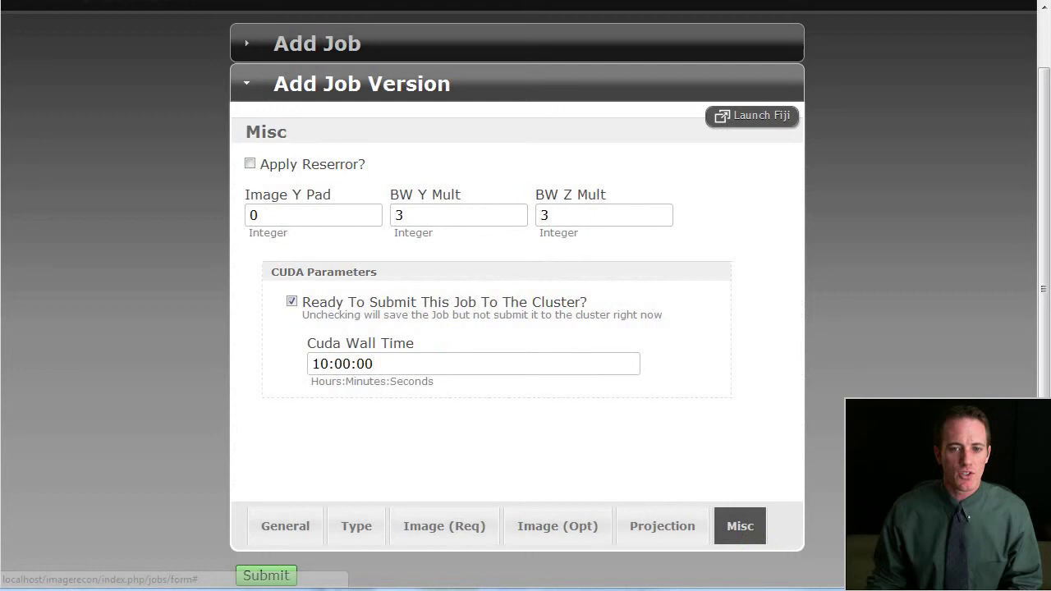
click(557, 526)
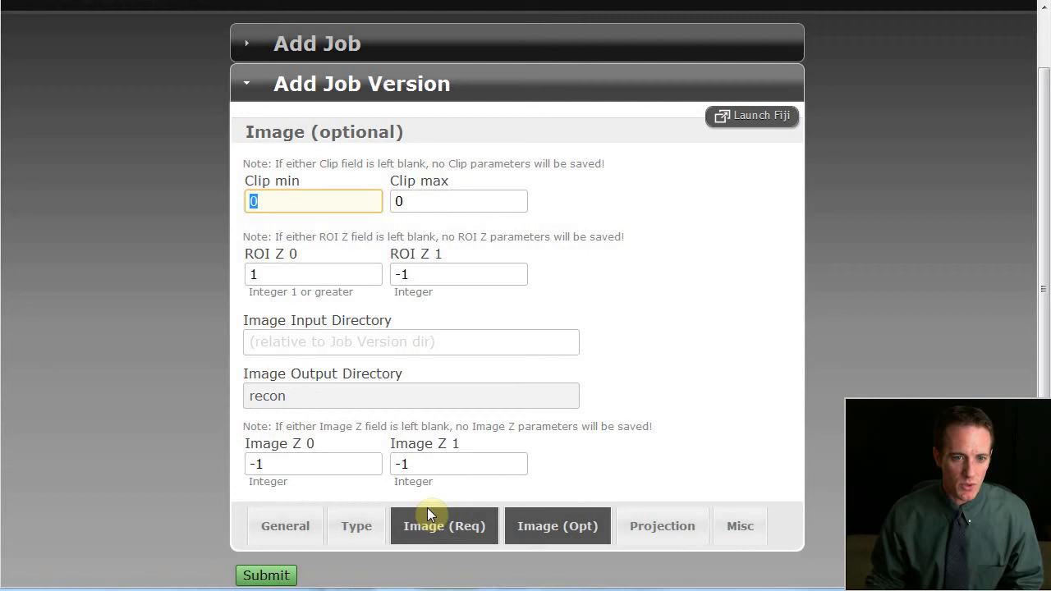
click(286, 526)
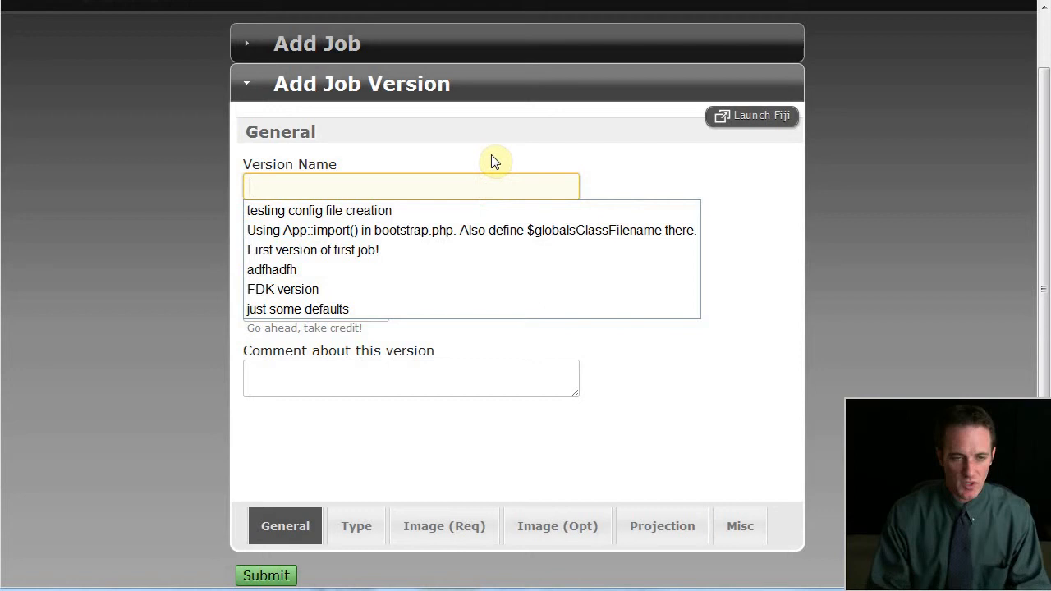
Name the version "Defaults, with a little less ROI Z" and move to its Comment field.
text(Defaults, with a little less ROI Z)
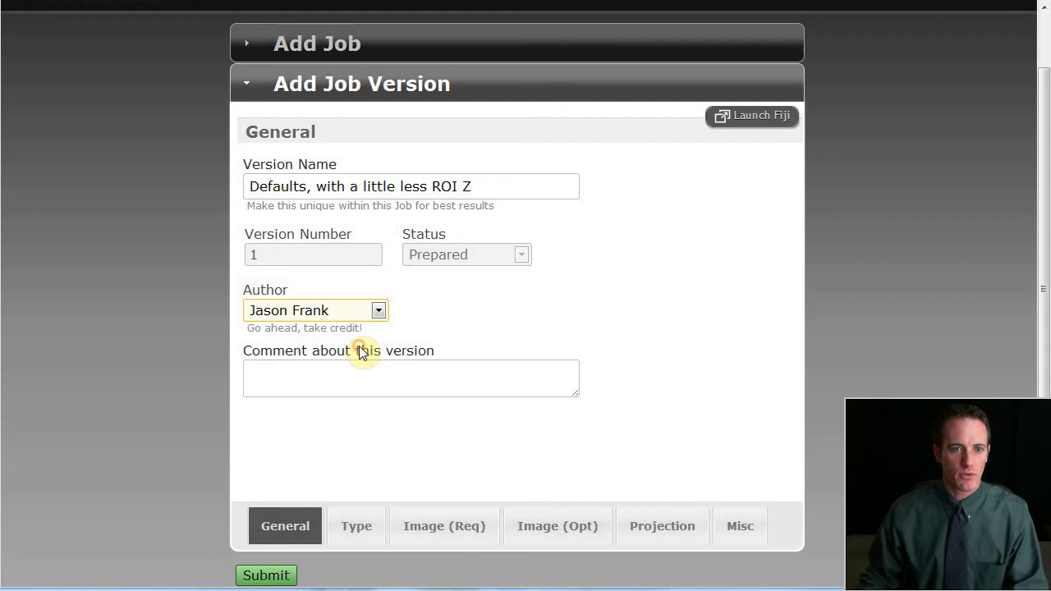
click(410, 378)
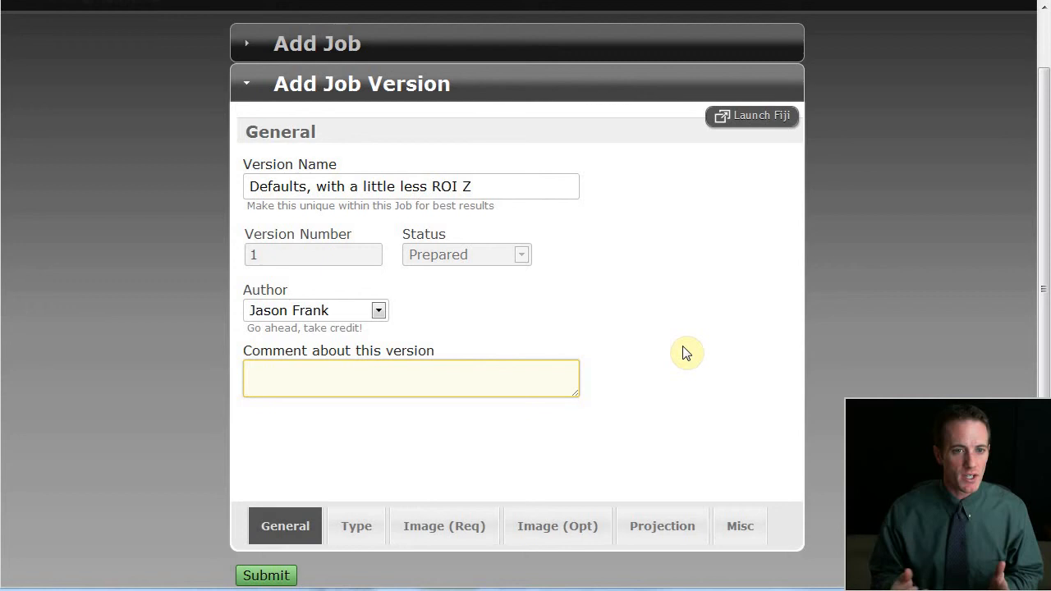
Comment "My gut feeling tells me to use less ROI Z" and reach the Job Type list.
text(I)
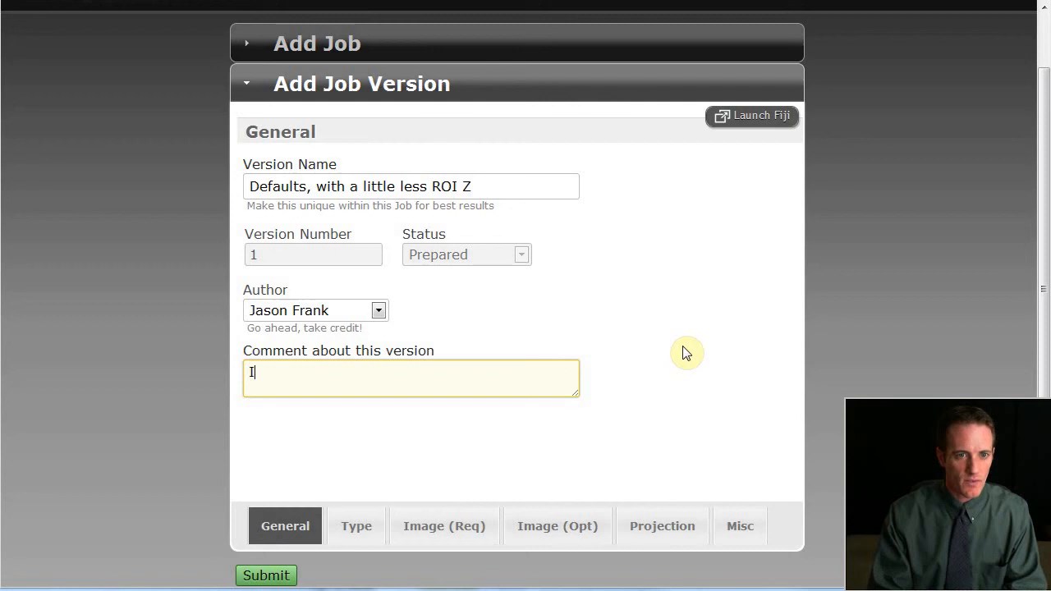
text(My gut feeling)
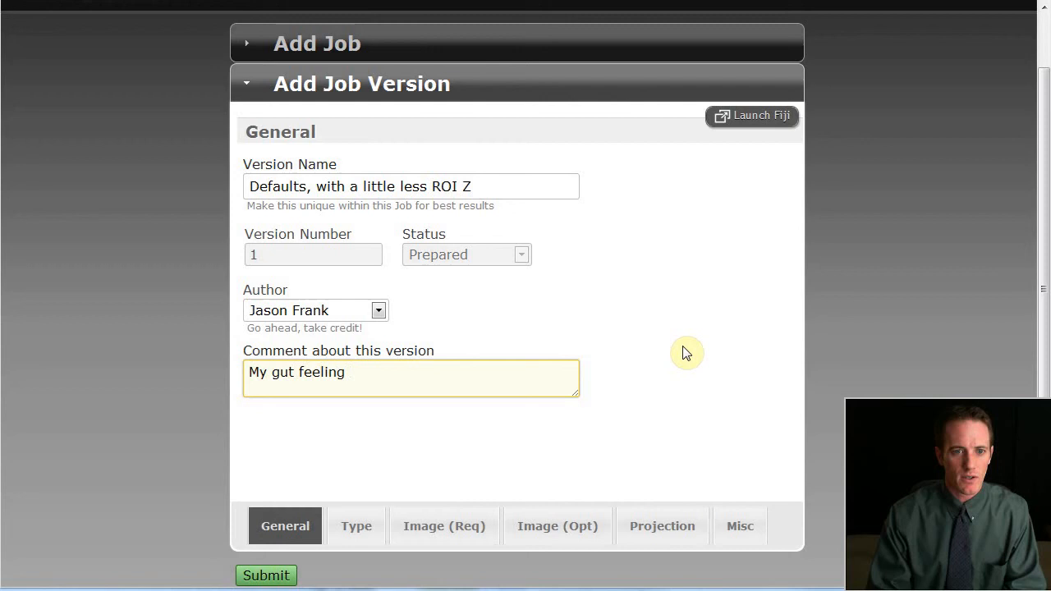
text(tells me to use less ROI Z)
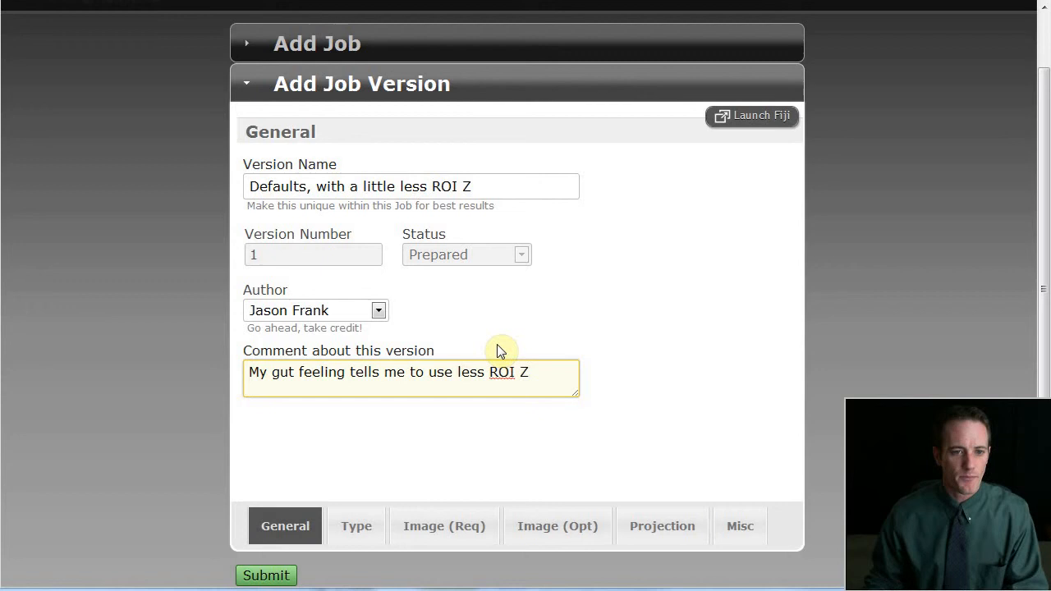
click(354, 525)
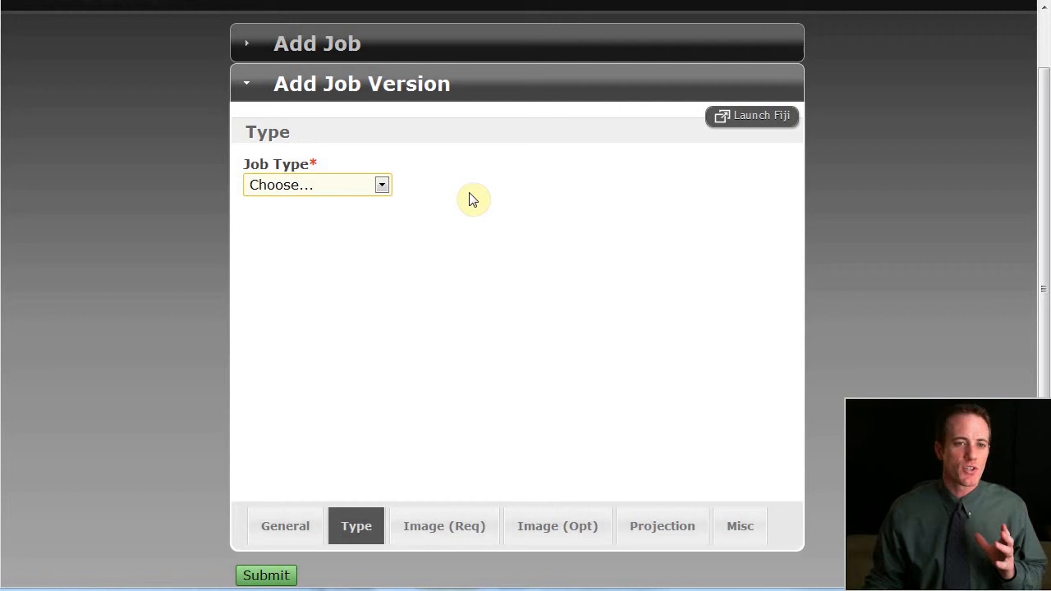
mouse_move(468, 194)
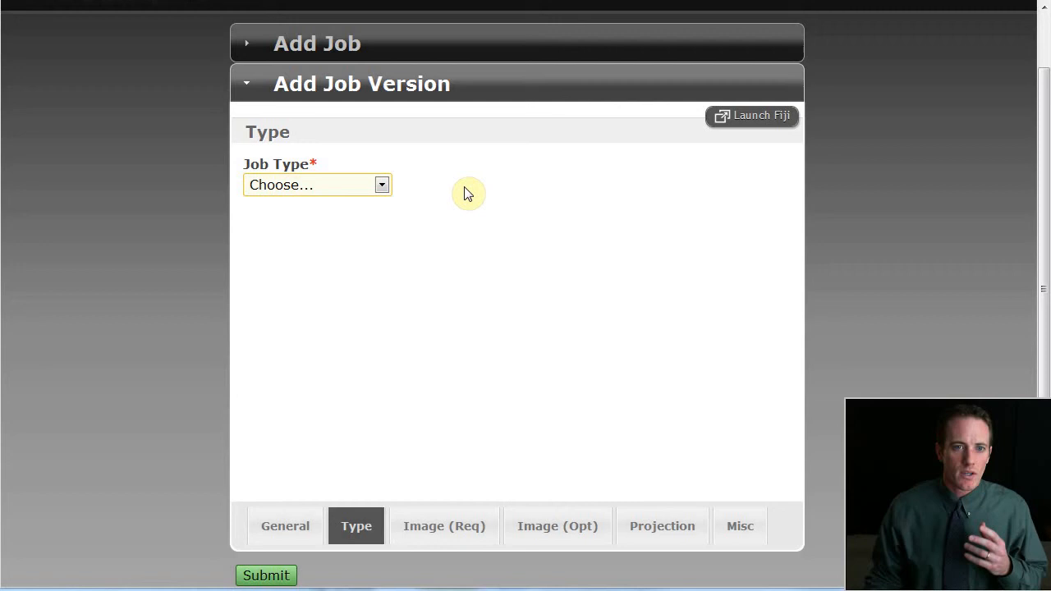
mouse_move(441, 190)
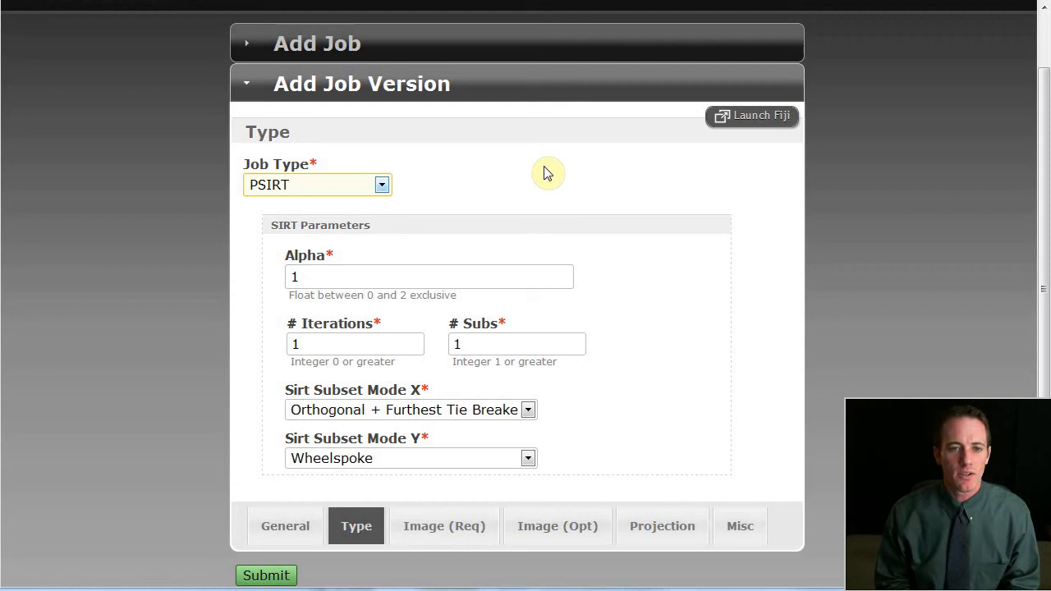
mouse_move(496, 218)
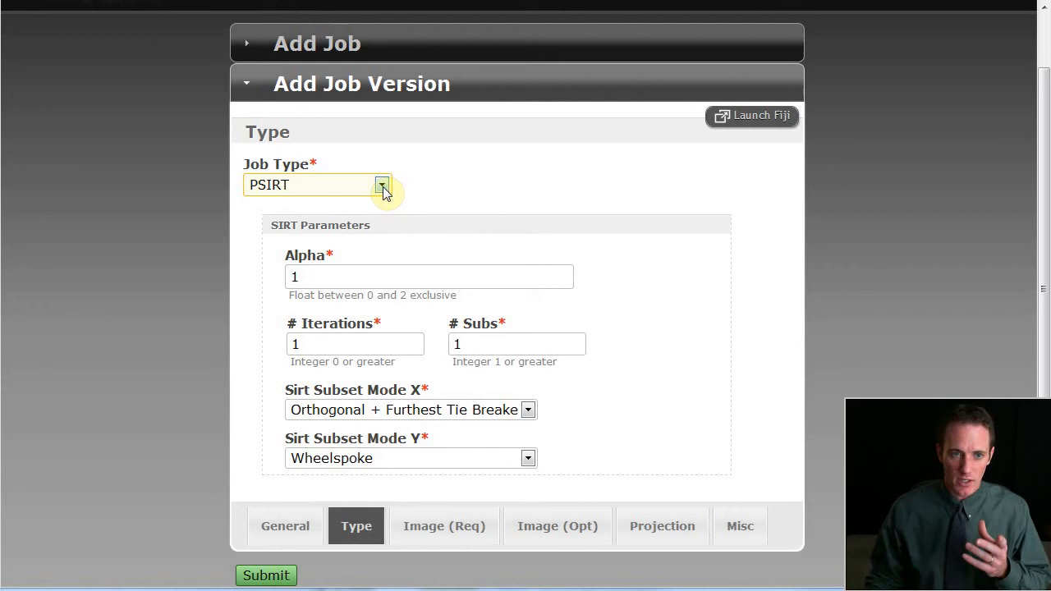
click(381, 183)
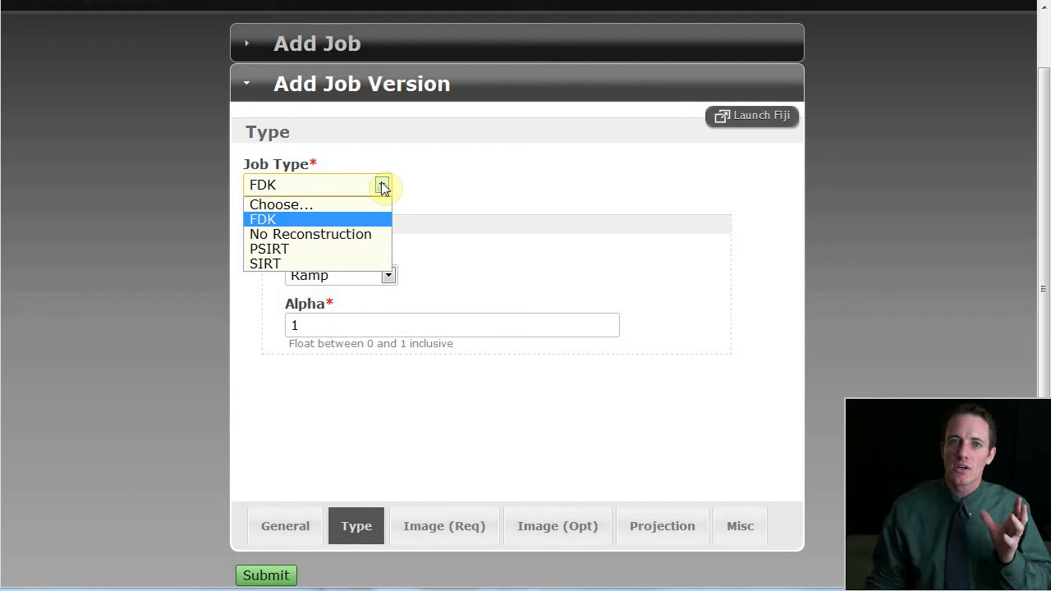
Set the job type to SIRT, review Image (Opt) and Alpha, and tick Ready To Submit.
click(265, 262)
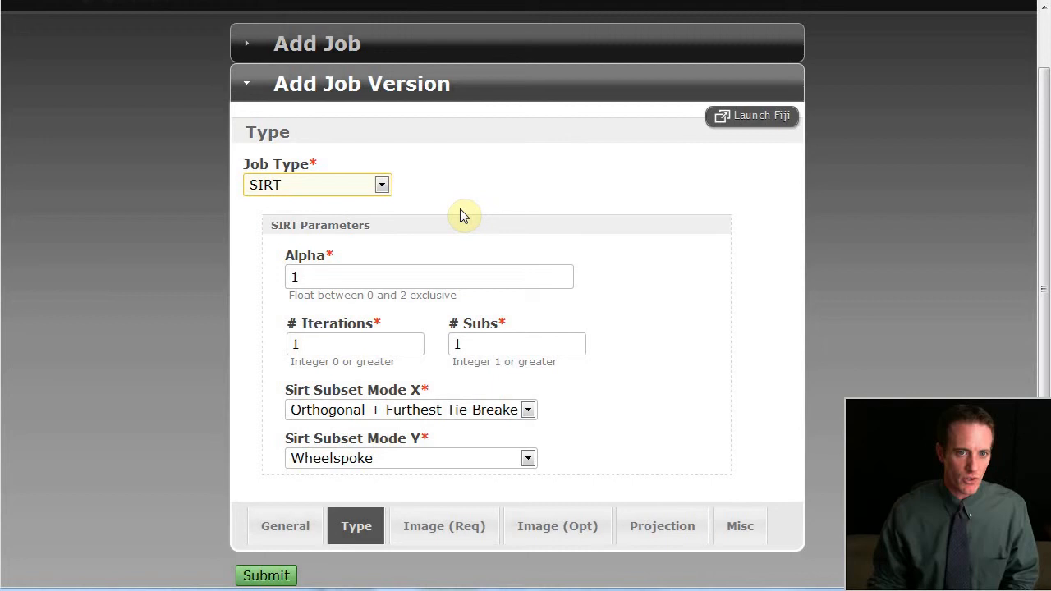
click(557, 526)
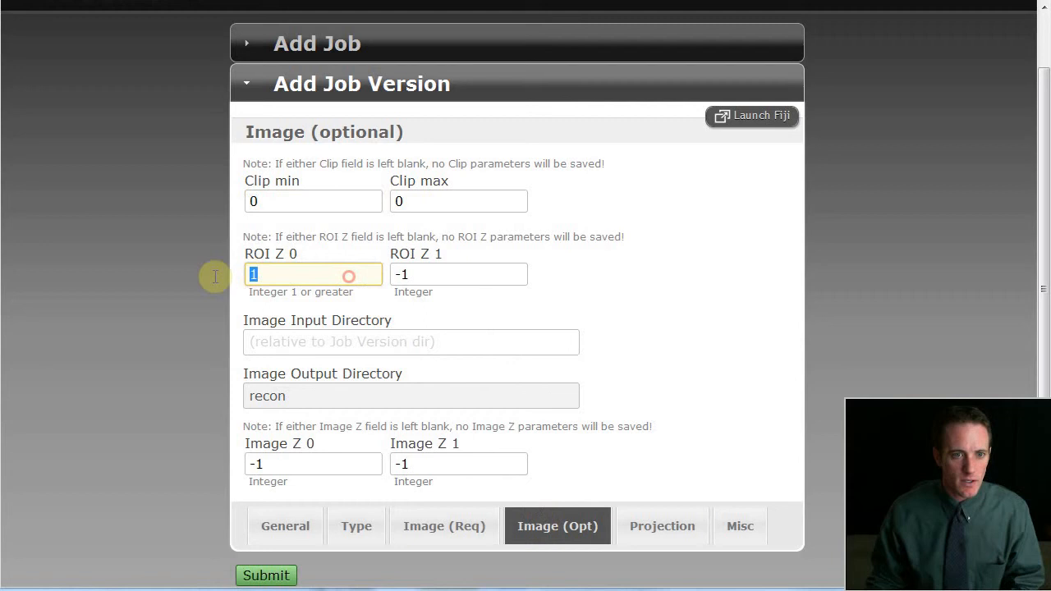
click(355, 526)
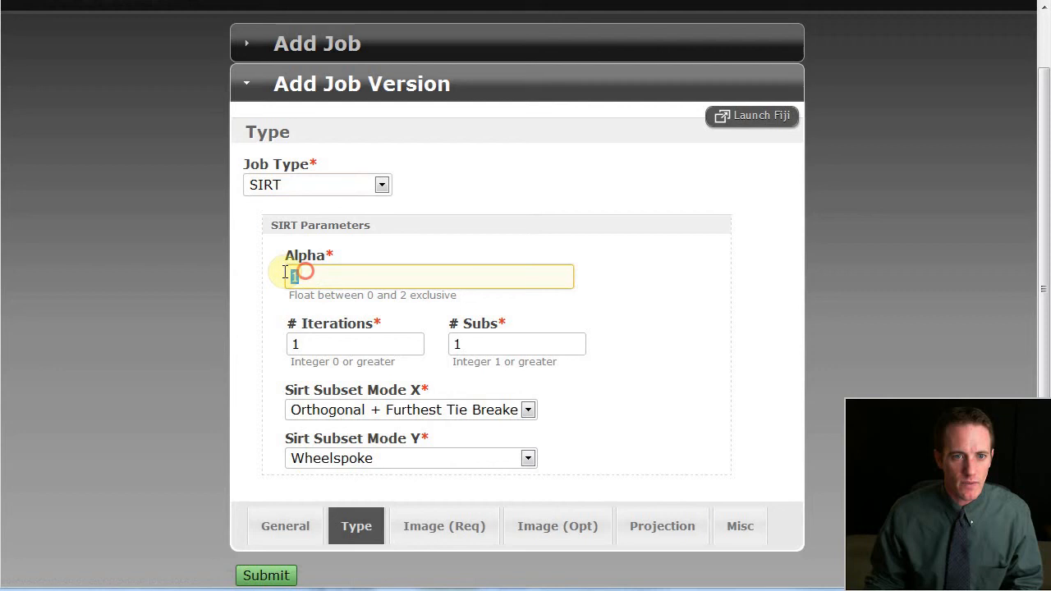
click(740, 525)
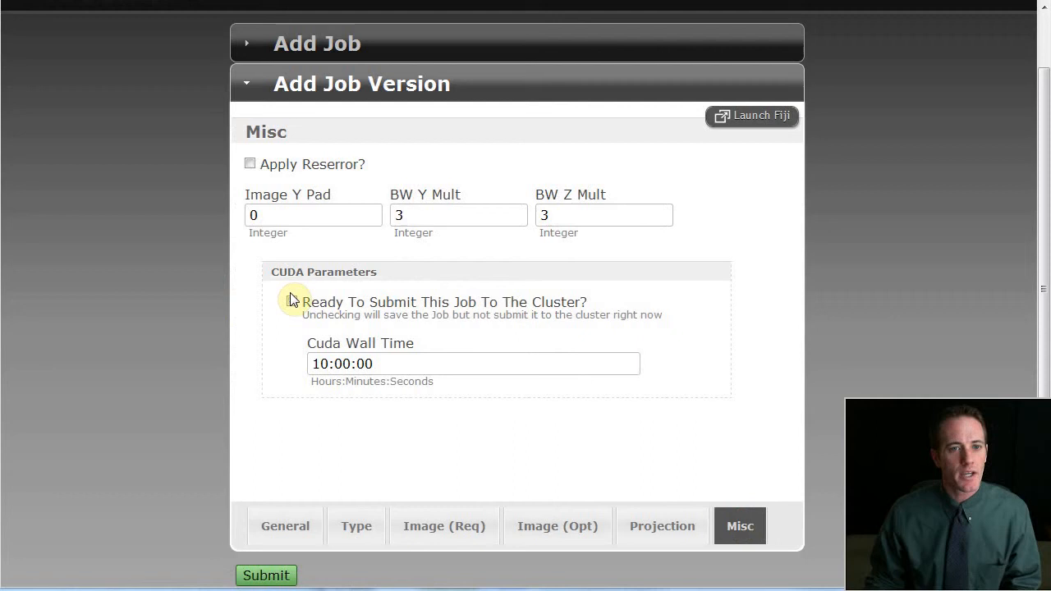
click(293, 300)
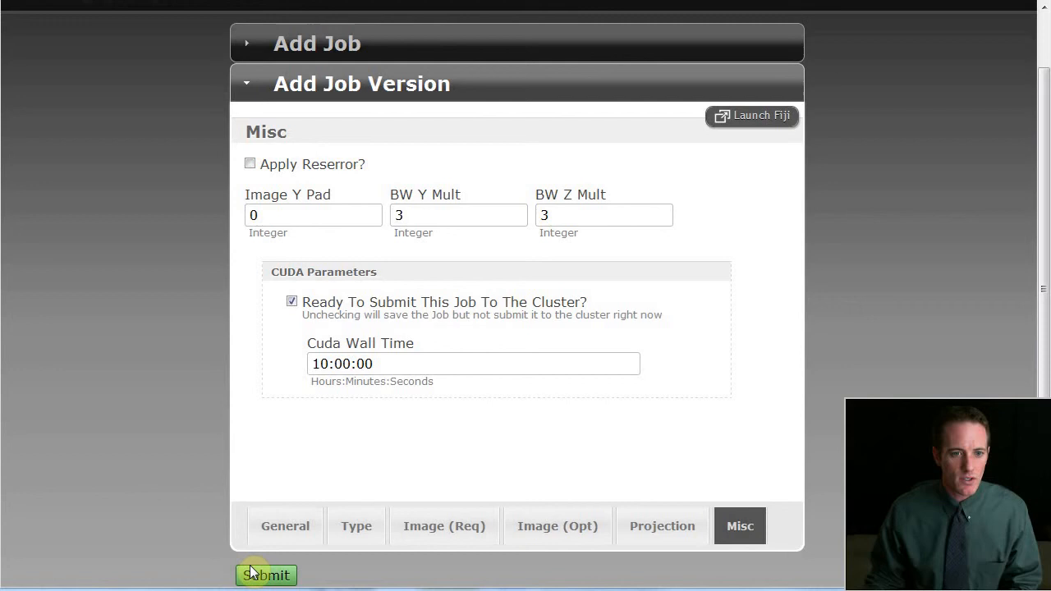
Submit the version, which fails validation on the Alpha value, and dismiss the error.
click(266, 574)
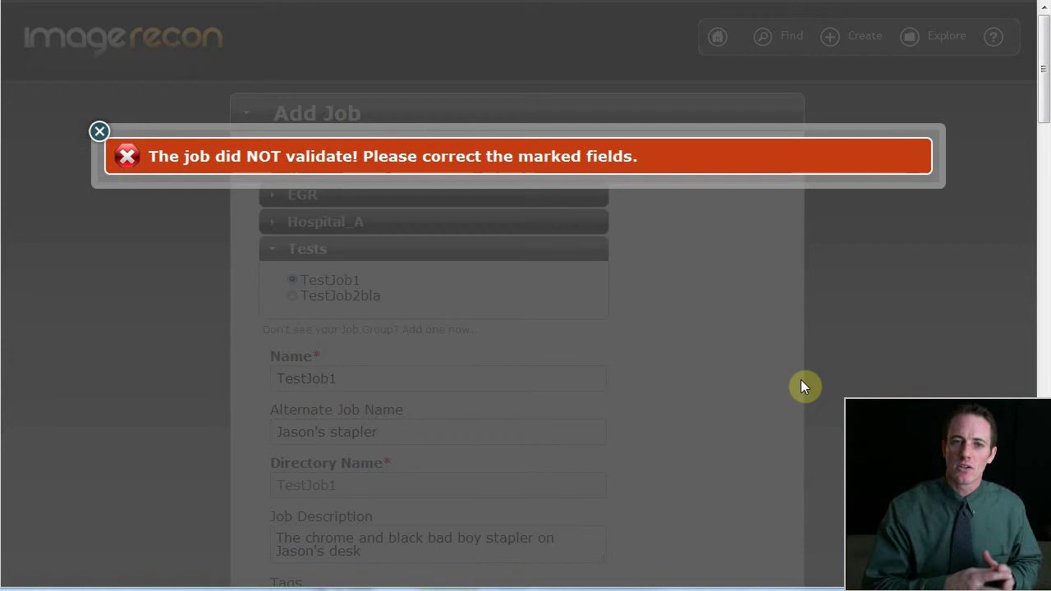
mouse_move(98, 132)
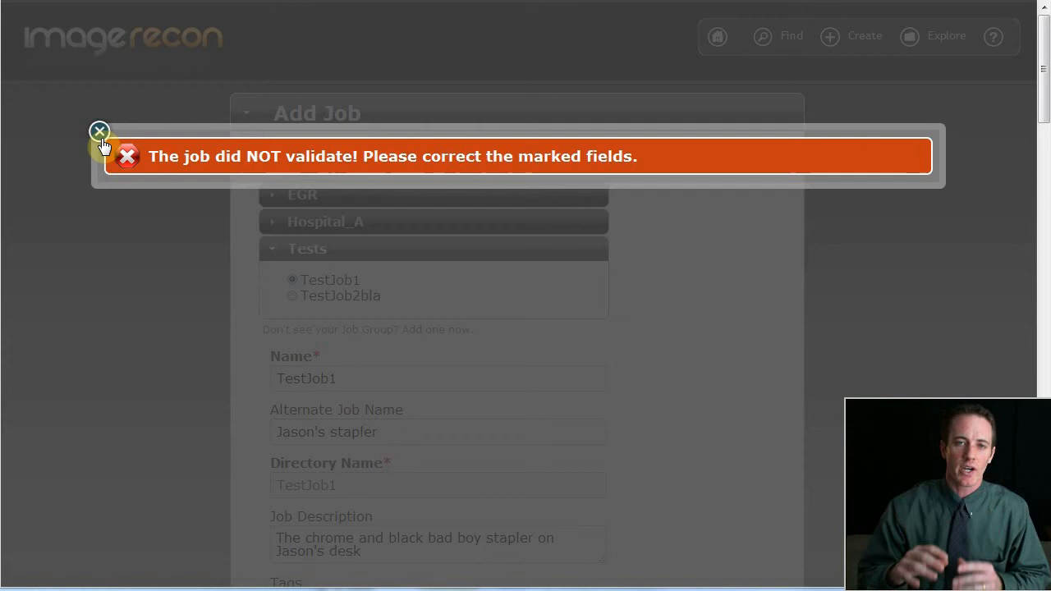
click(98, 131)
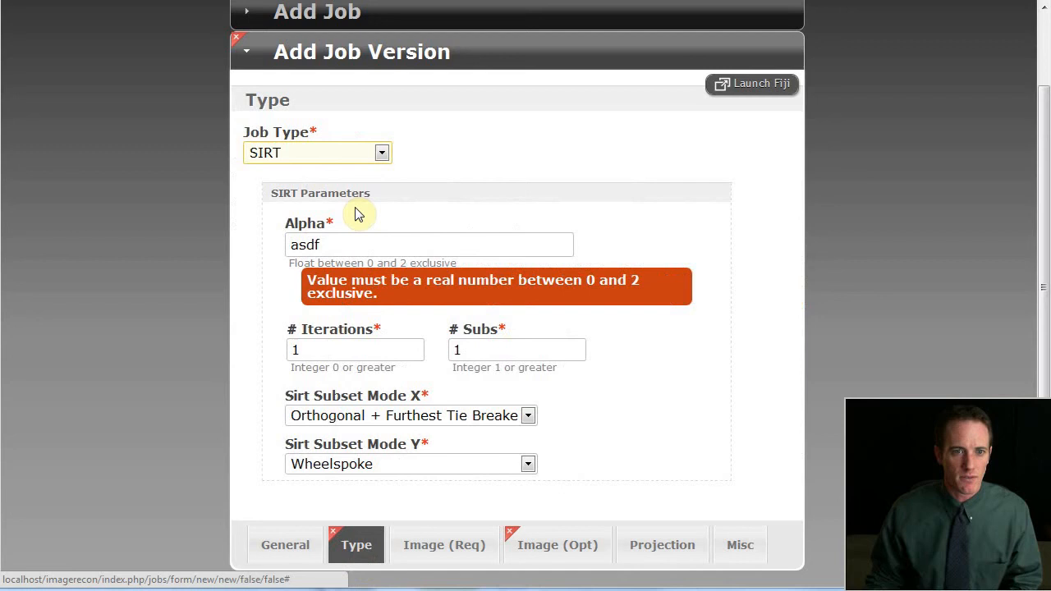
Select the invalid Alpha value so it can be corrected before resubmitting.
click(557, 546)
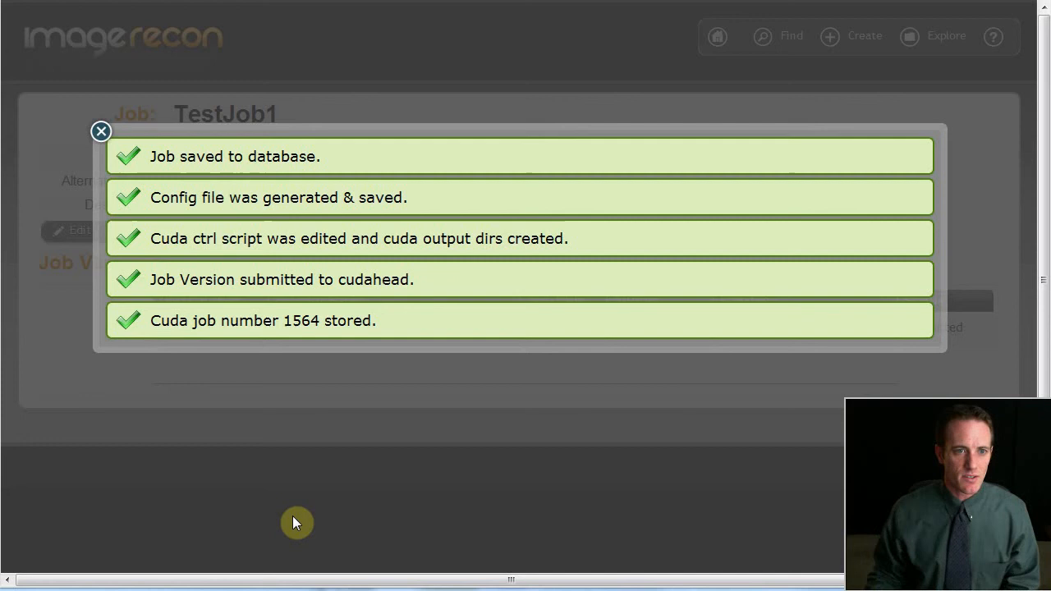
Close the success messages to show TestJob1 version 1 listed as Submitted.
double_click(233, 156)
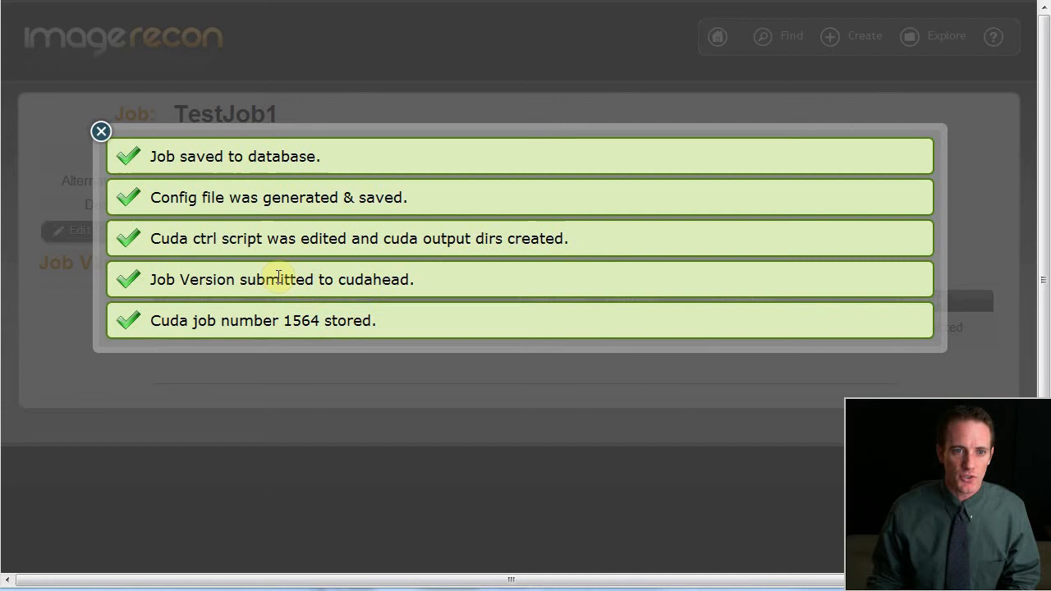
click(101, 131)
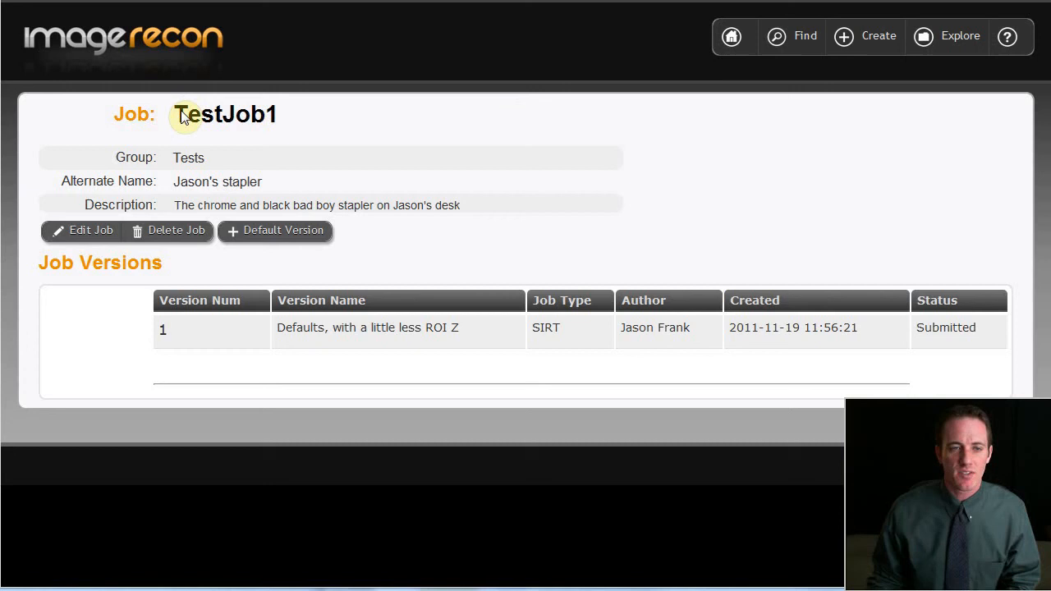
mouse_move(339, 273)
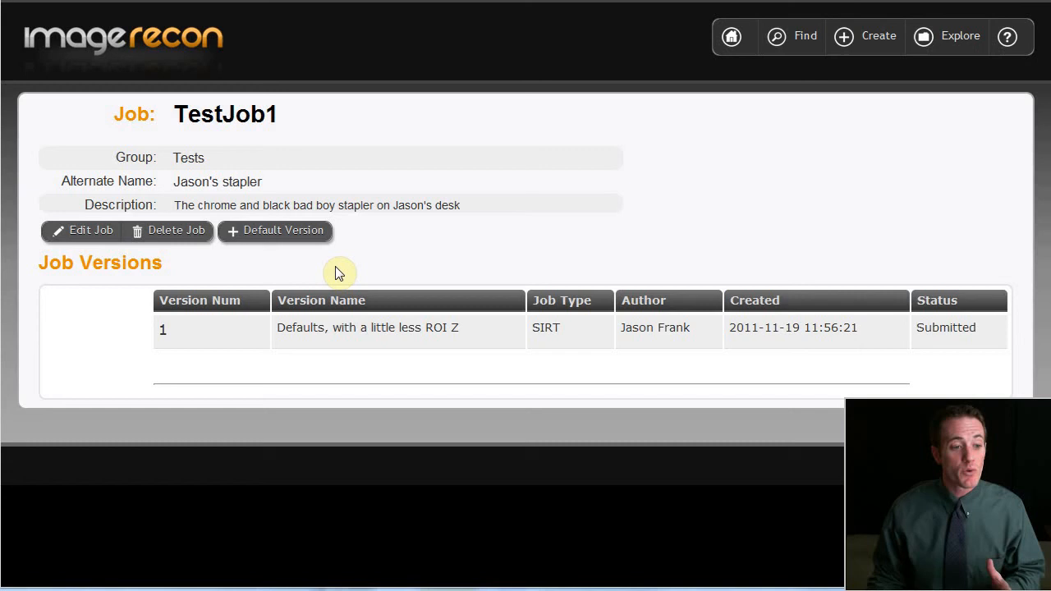
mouse_move(364, 266)
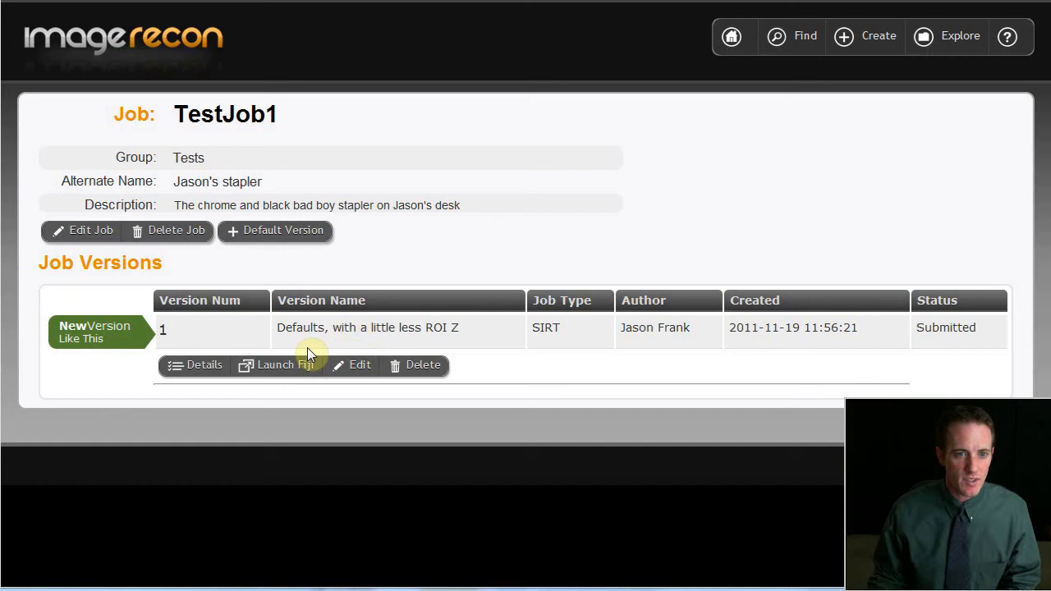
mouse_move(100, 332)
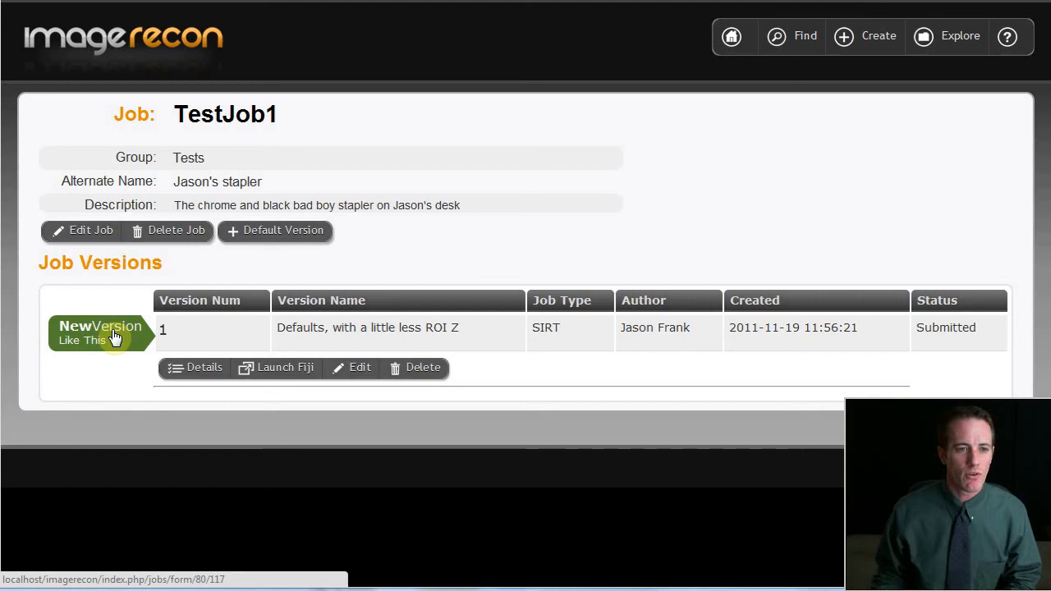
Create version 2 from version 1 and set its comment to 'My gut feeling was wrong!'.
click(98, 334)
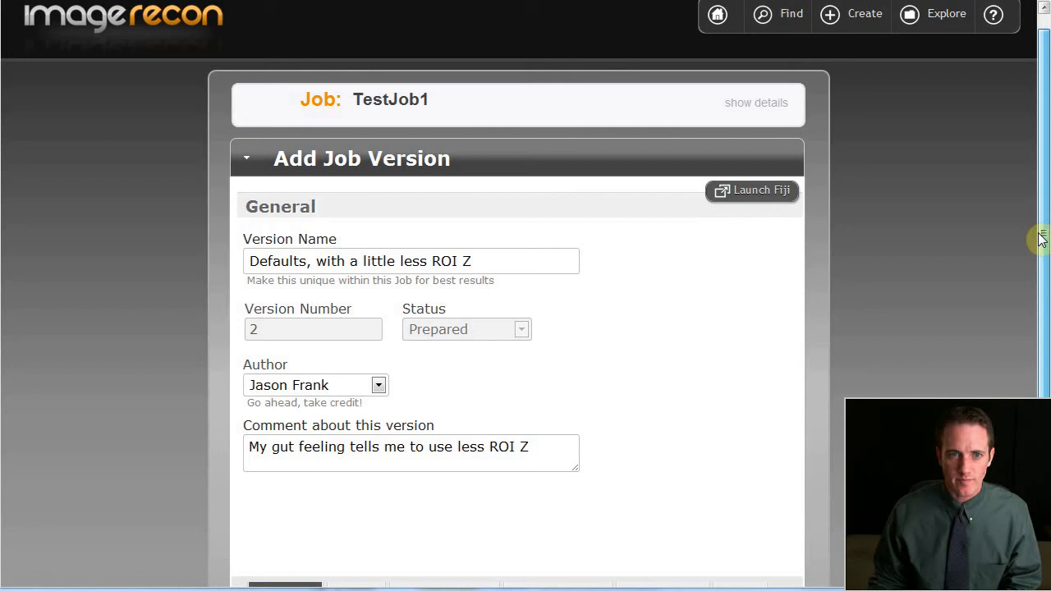
scroll(up, 3)
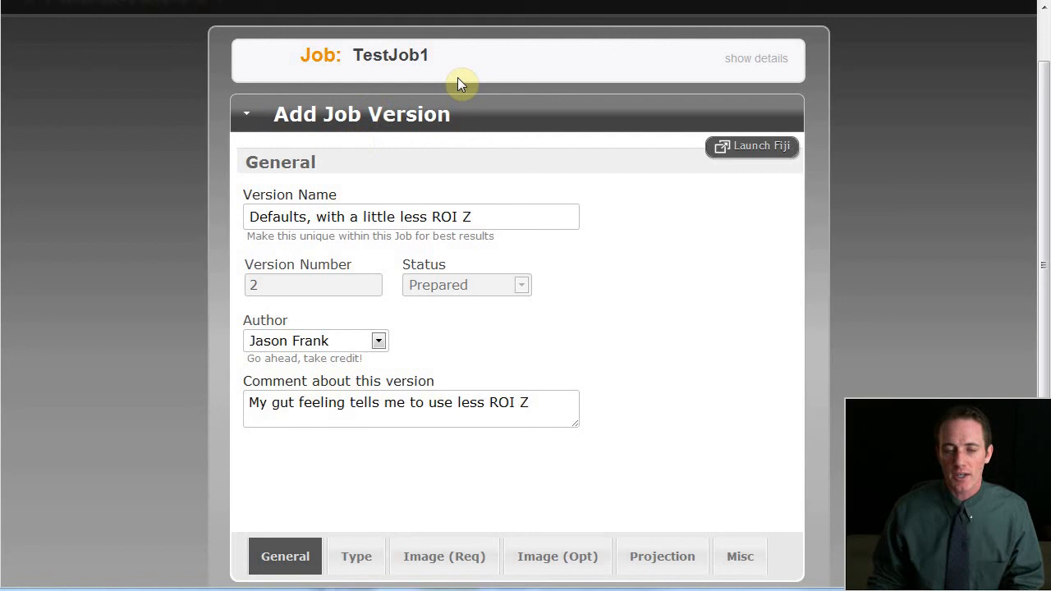
click(755, 59)
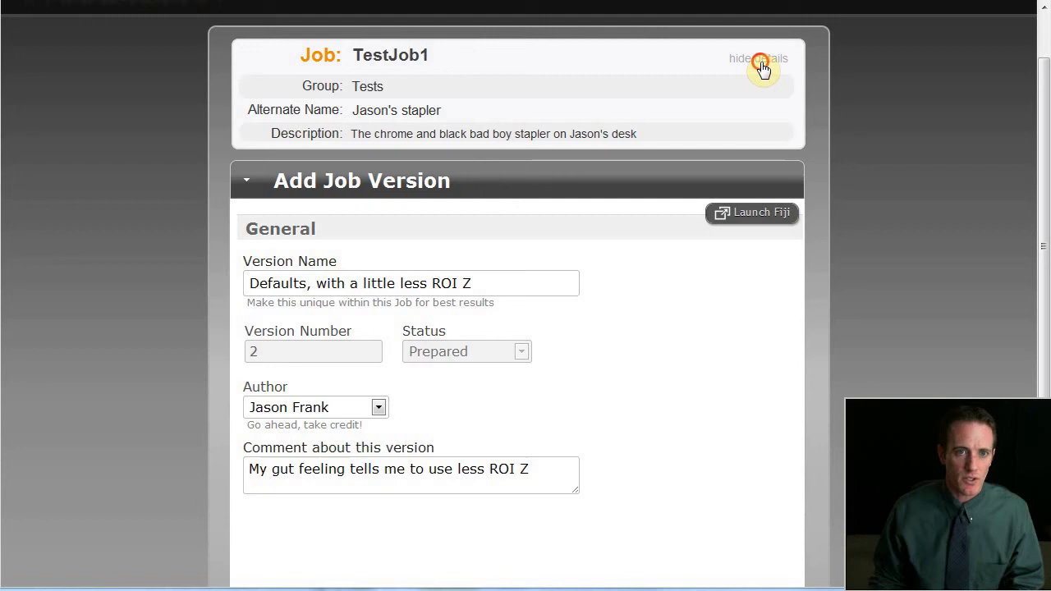
click(742, 59)
text(My gut feeling was wrong!)
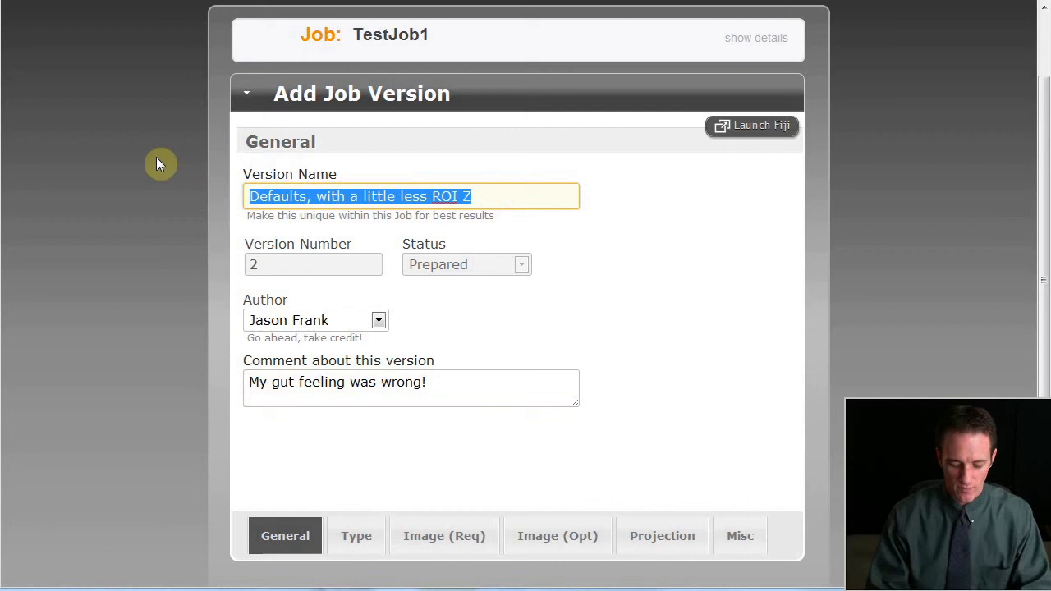
Review version 2's required image, type and optional image settings, confirming ROI Z 0 is 12.
click(443, 536)
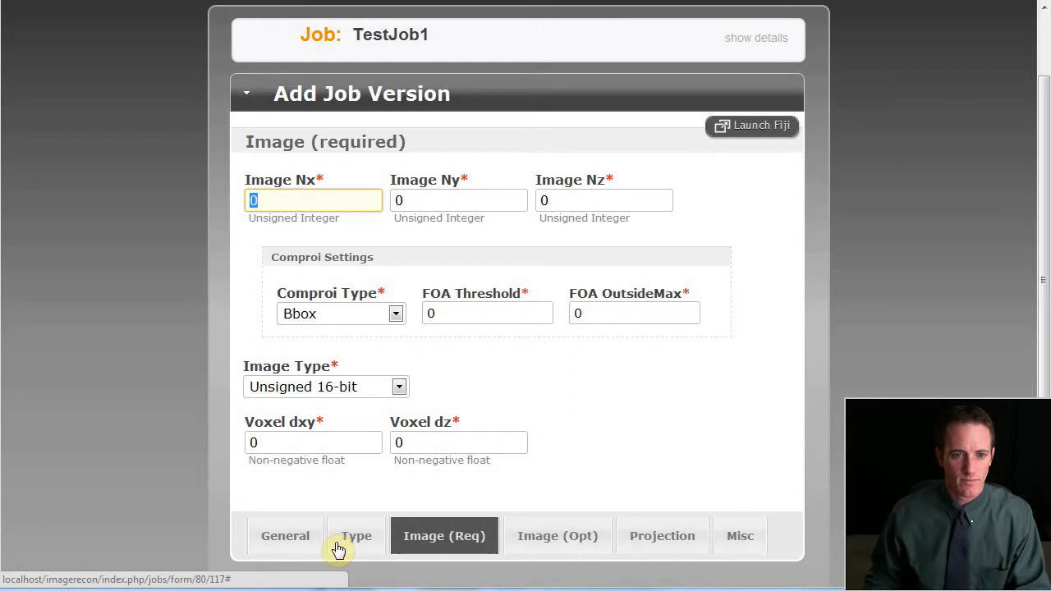
click(355, 536)
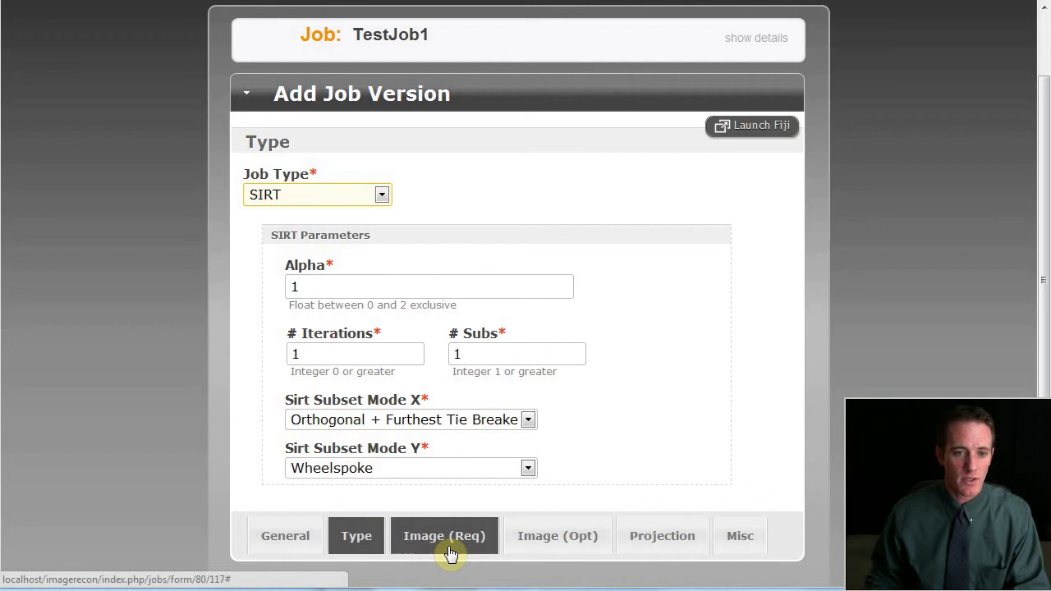
click(557, 535)
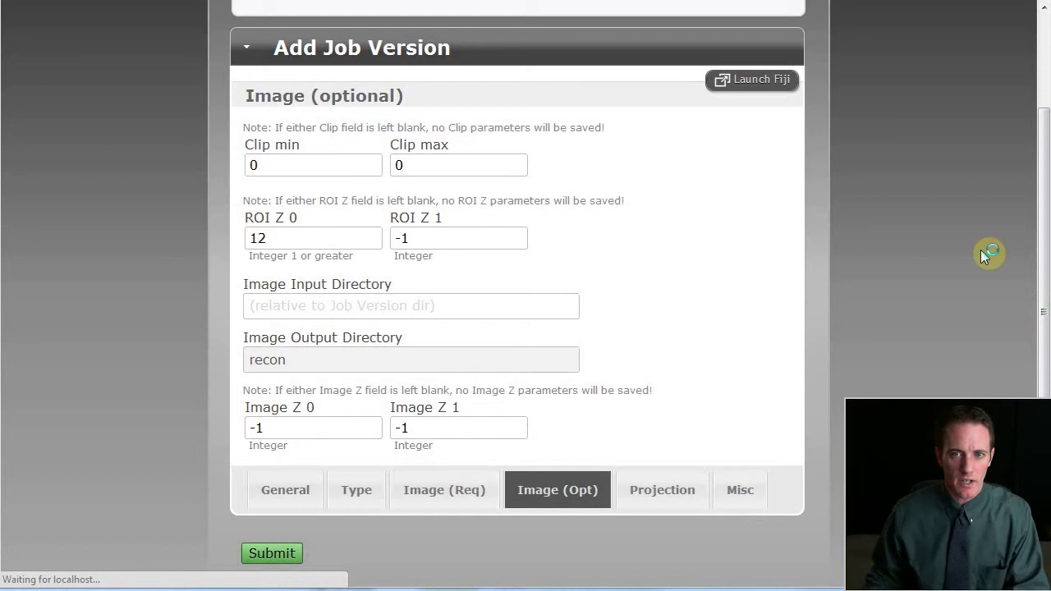
Submit version 2 and start version 3 of TestJob1 named 'More ROI Z'.
click(272, 552)
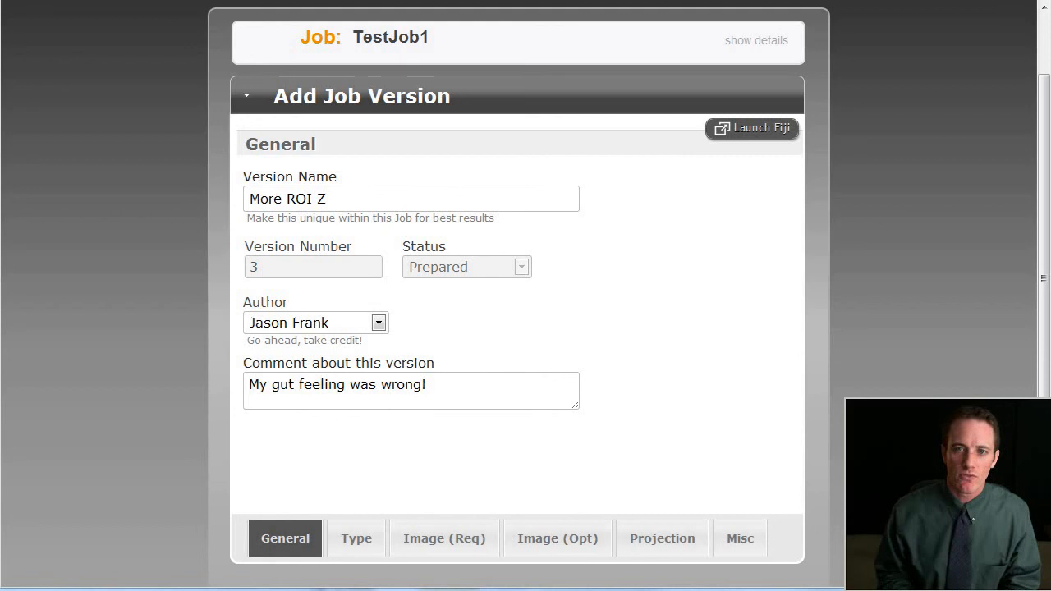
Check version 3's job type, SIRT parameters and required image settings before the Misc settings.
click(356, 539)
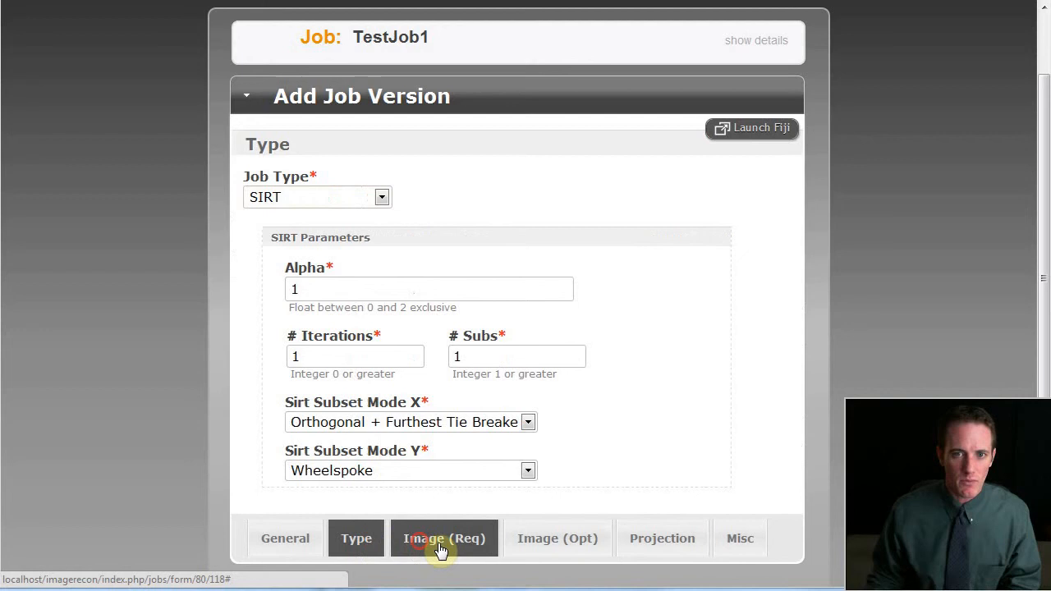
click(739, 539)
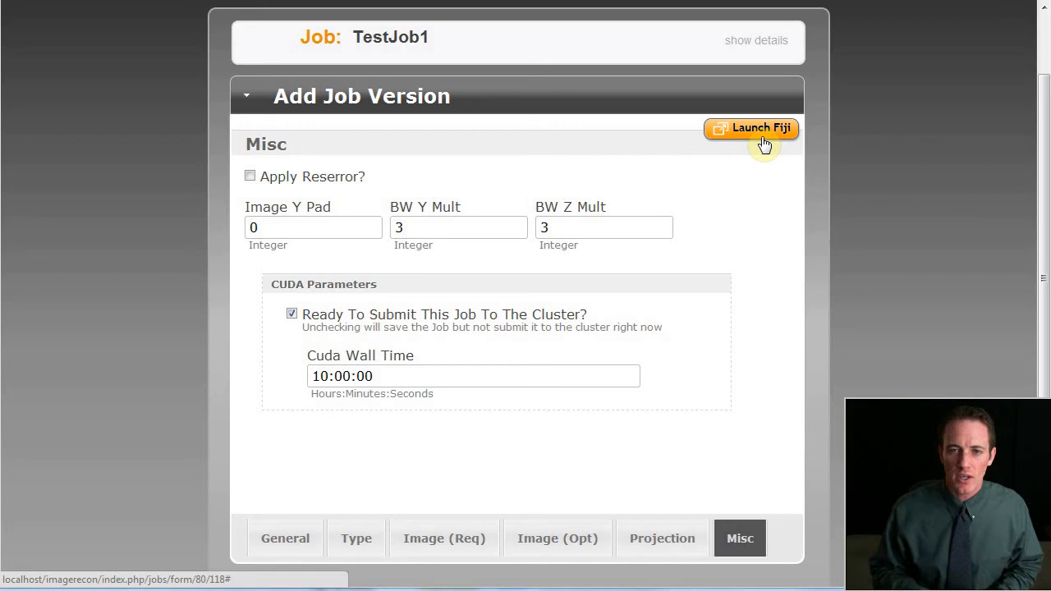
mouse_move(747, 129)
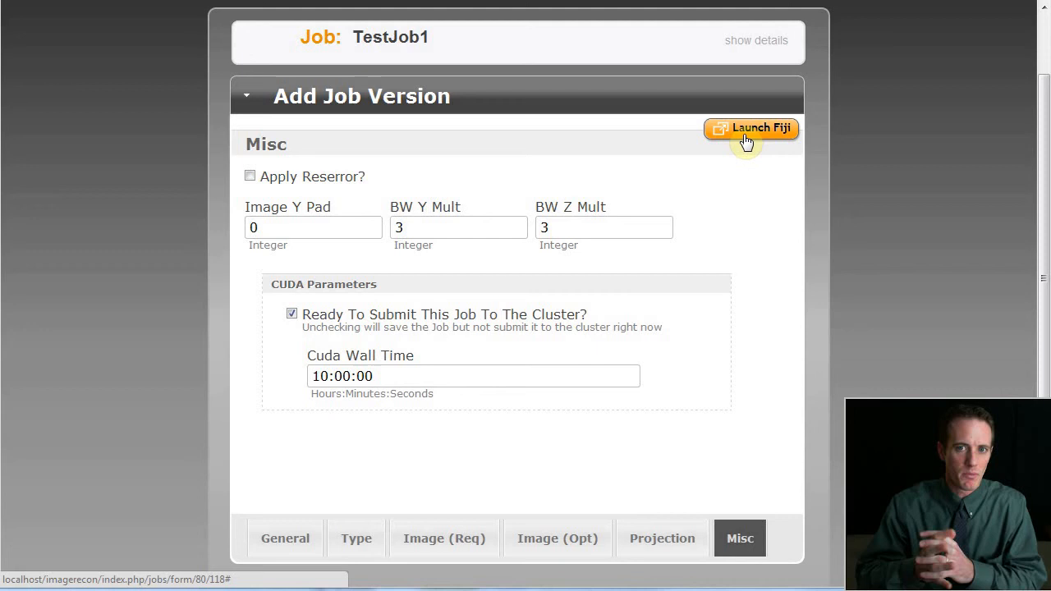
mouse_move(764, 151)
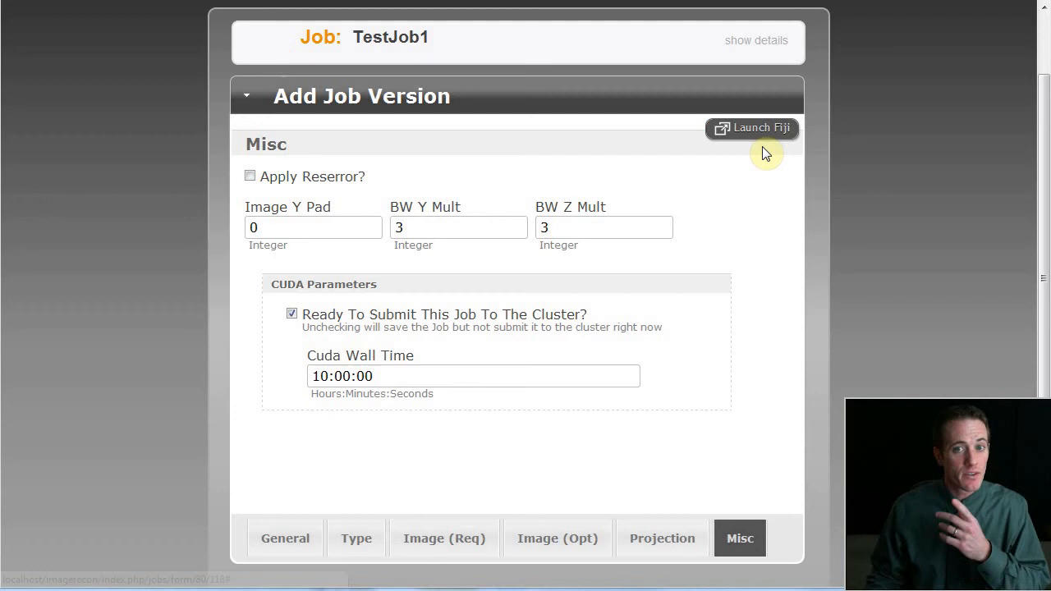
mouse_move(752, 128)
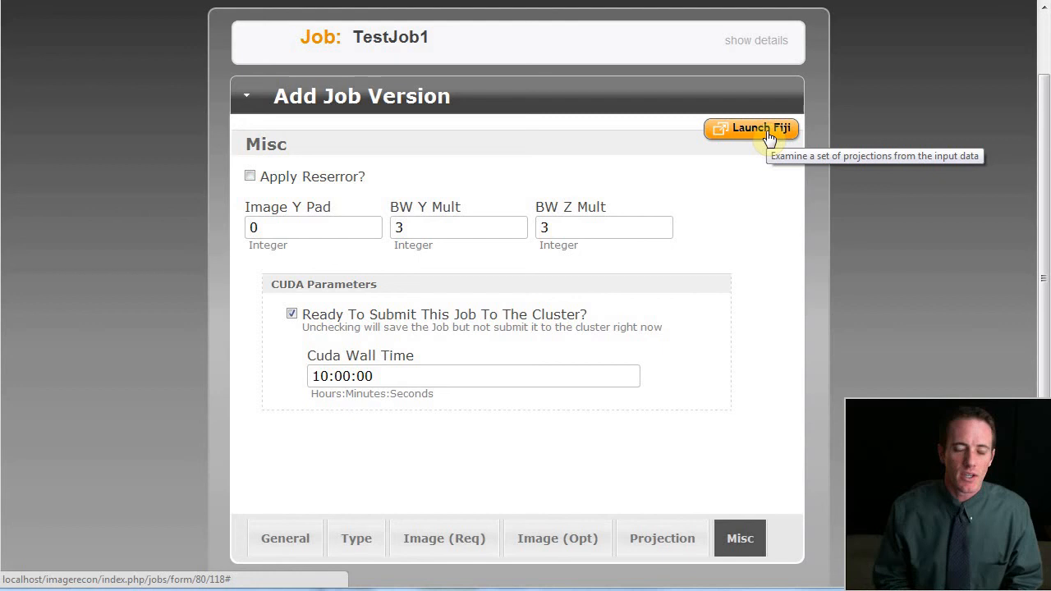
Preview TestJob1's projection stack in Fiji, browse its slices, and close the blank stack preview.
click(750, 128)
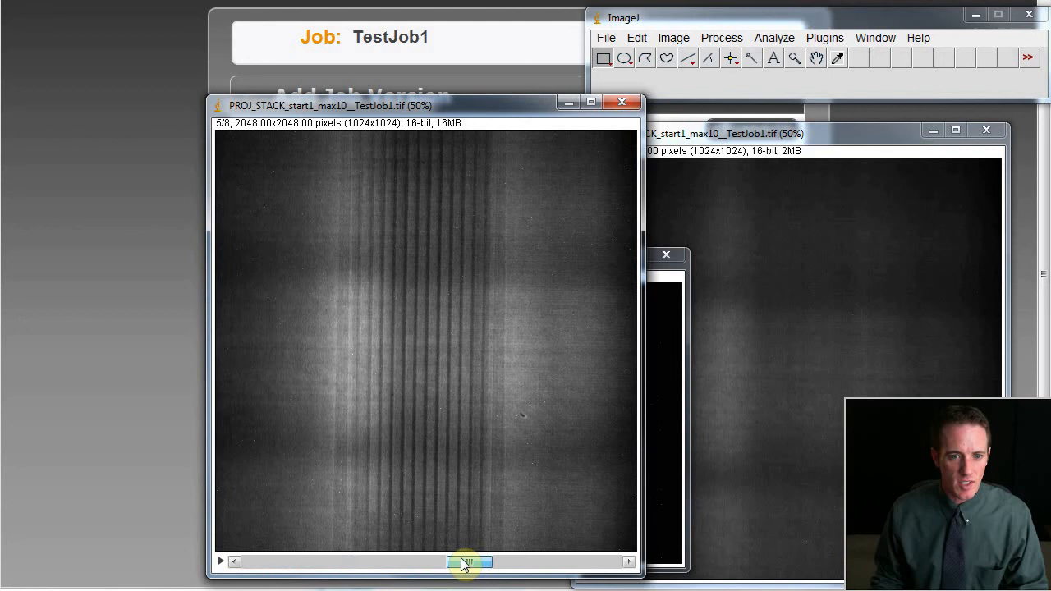
click(623, 102)
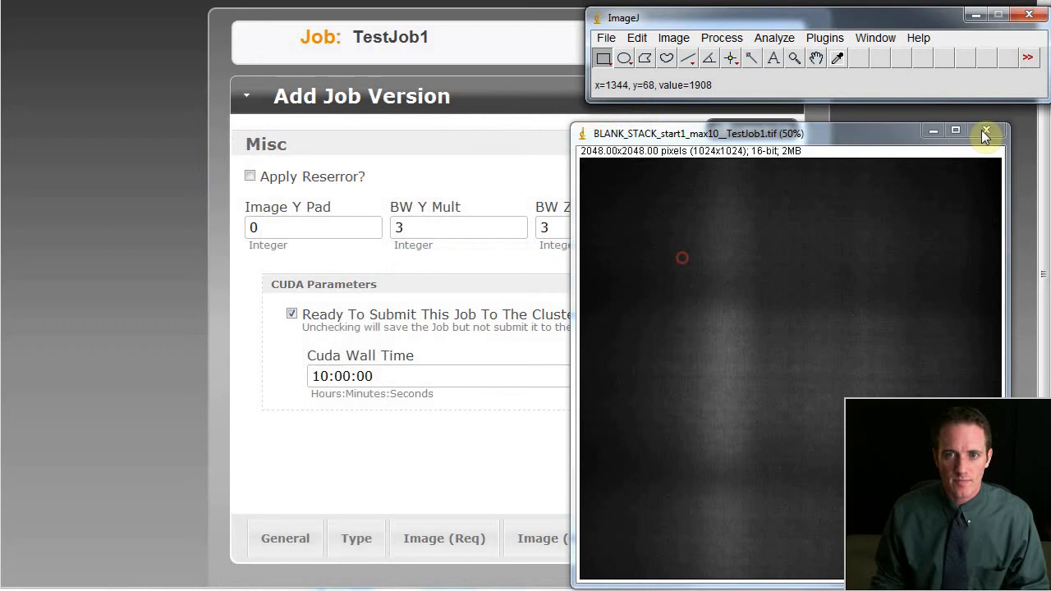
click(985, 133)
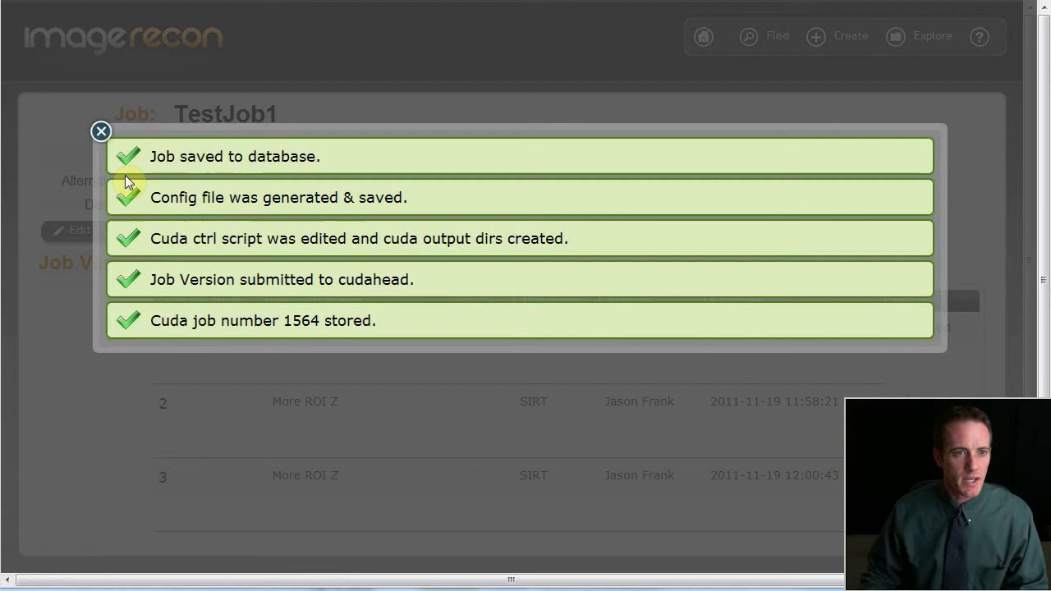
Dismiss the submission confirmations and launch the server file explorer on TestJob1's folder.
click(102, 131)
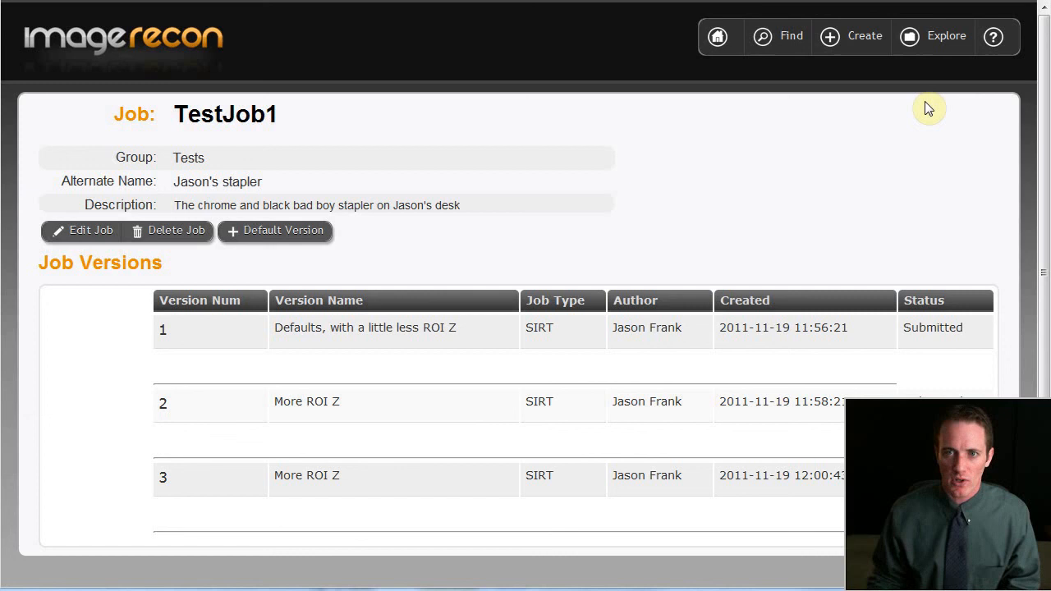
mouse_move(946, 36)
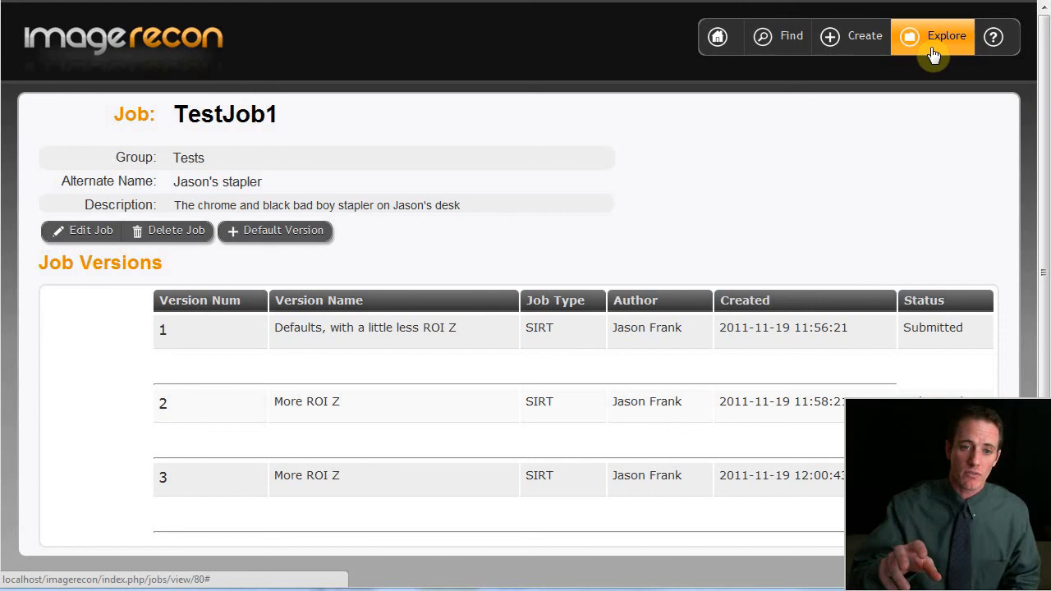
click(933, 36)
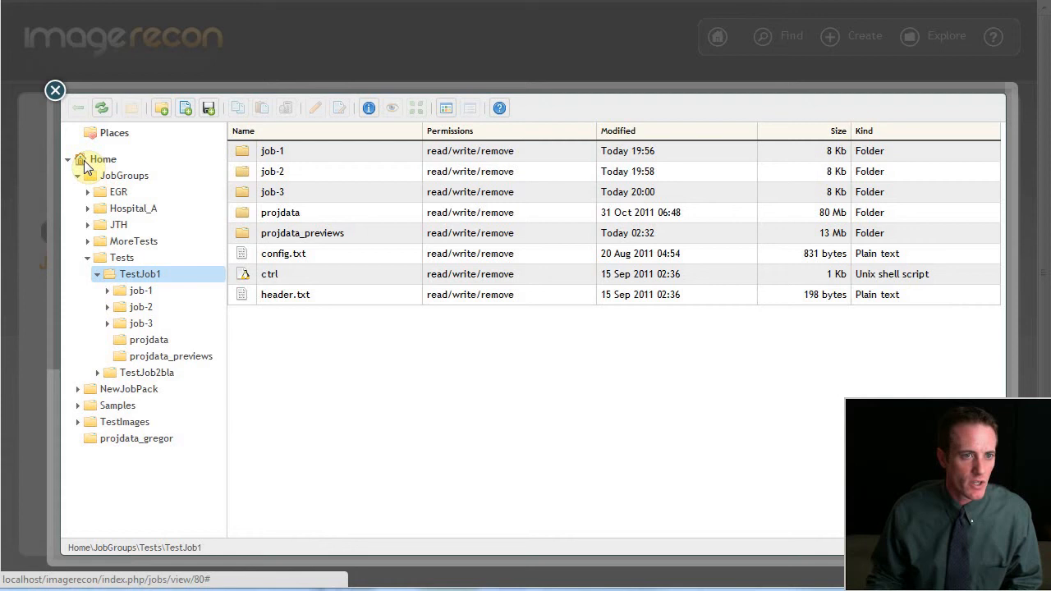
Browse from the home folder into the Samples folder of FITS files and archives.
click(102, 158)
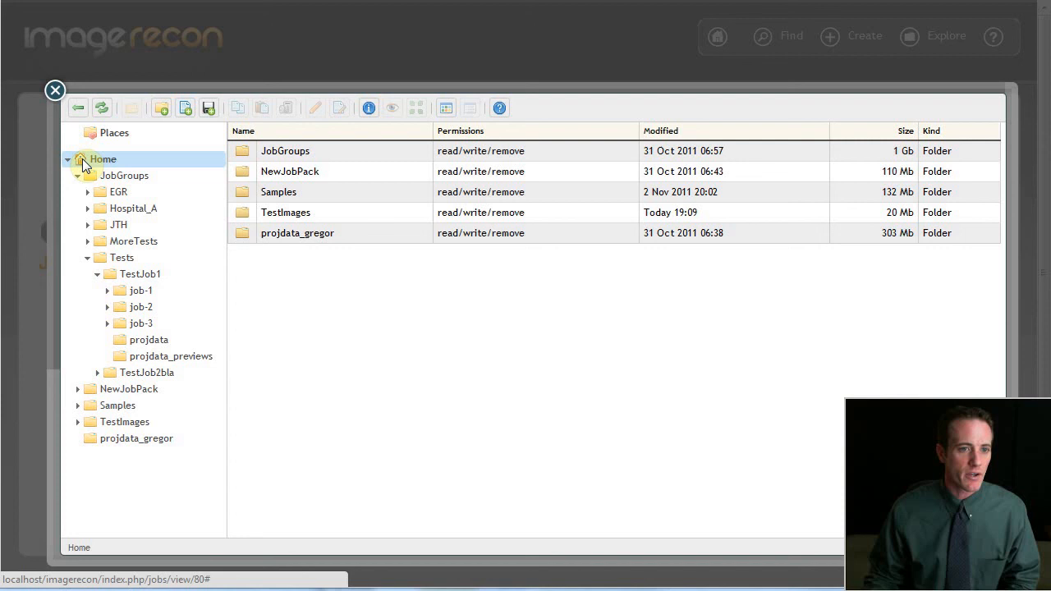
click(118, 404)
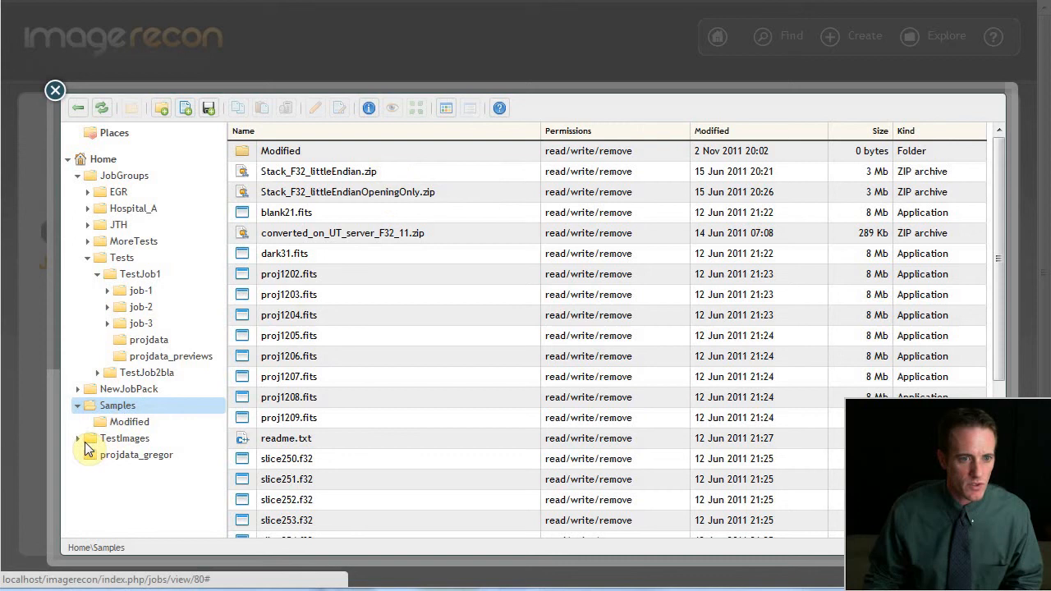
Enter the TestImages folder, quick-look Desert.jpg, and close the preview.
click(125, 437)
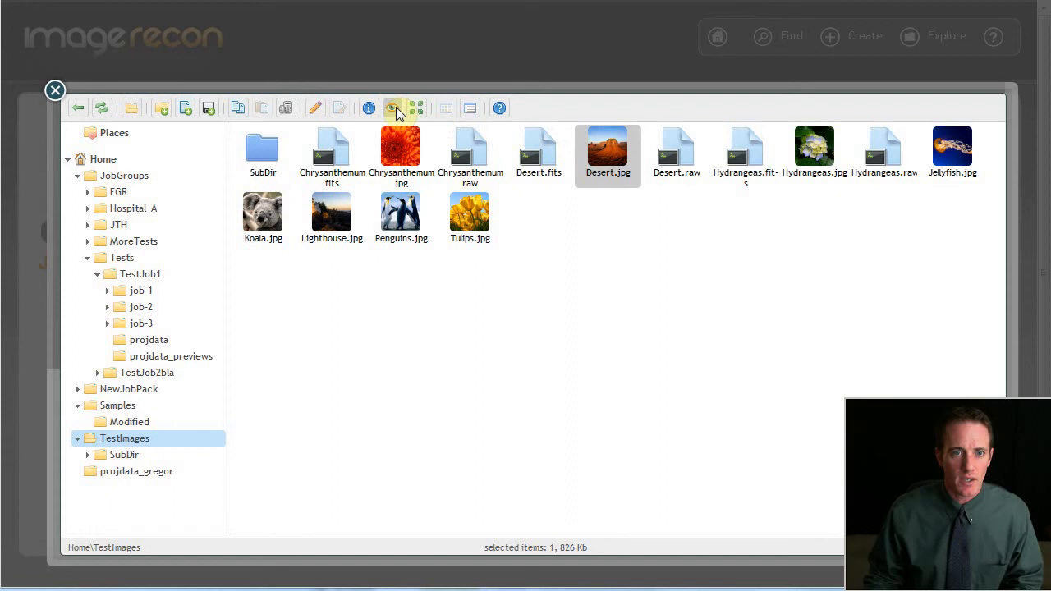
click(397, 109)
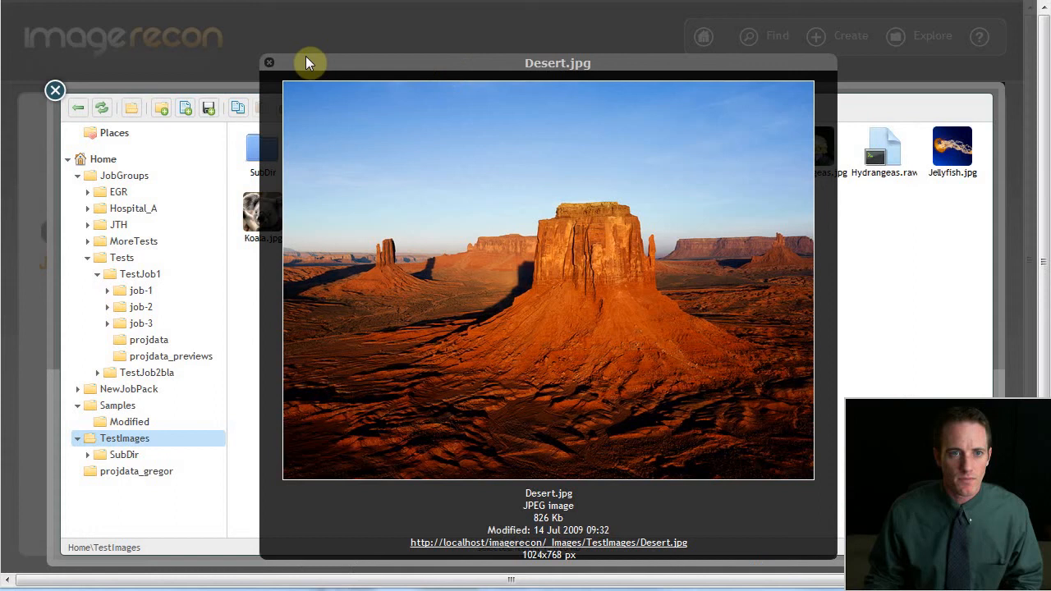
click(269, 62)
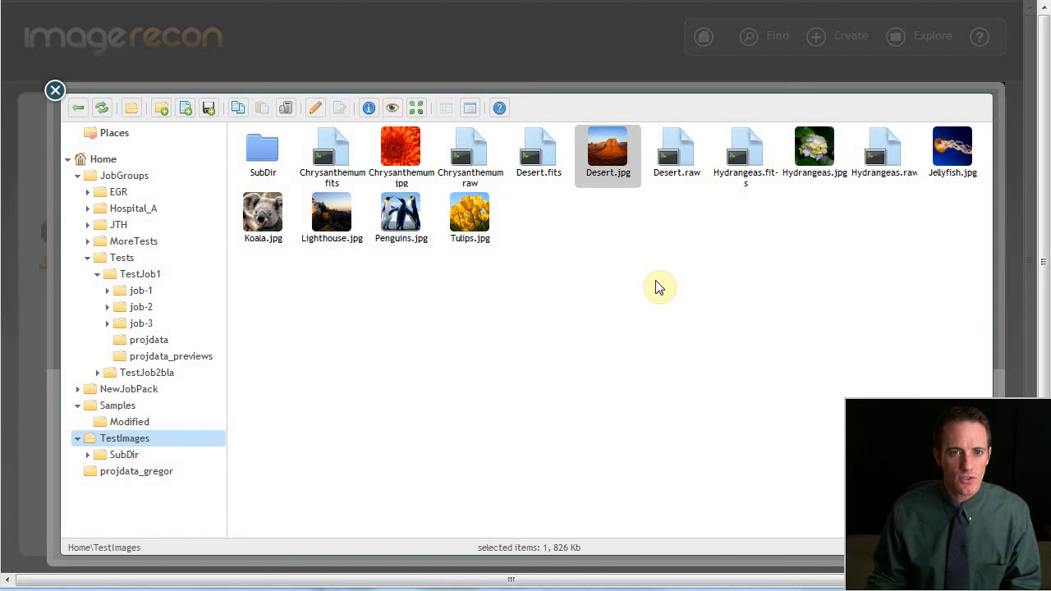
click(79, 174)
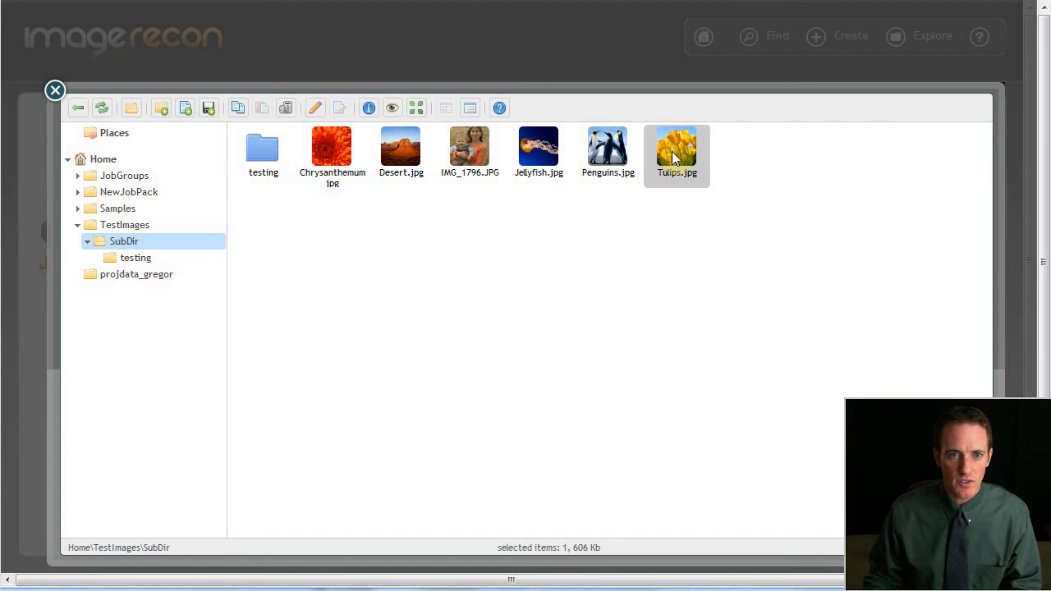
click(125, 223)
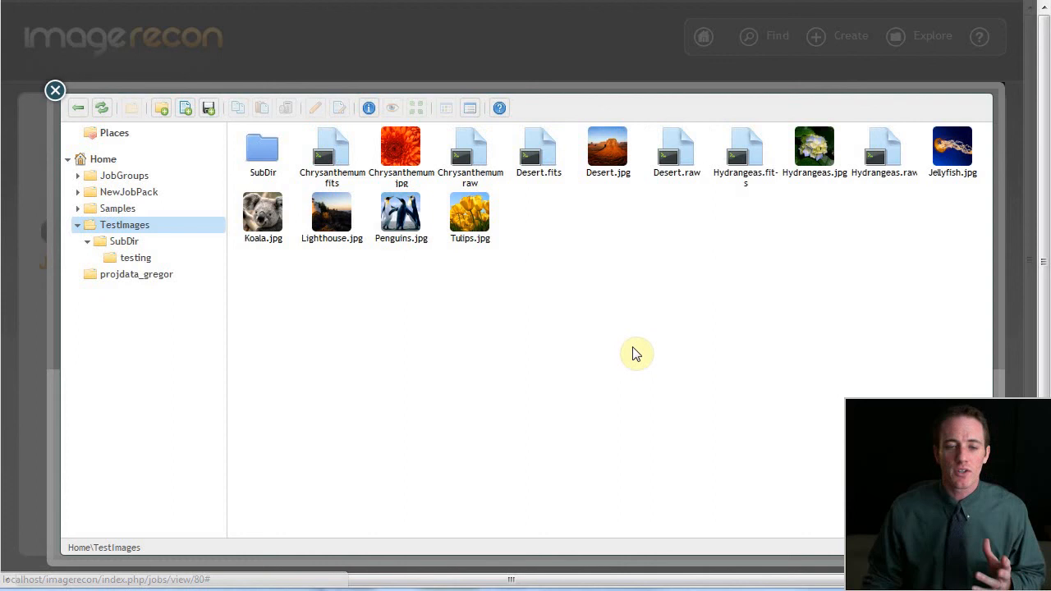
mouse_move(485, 282)
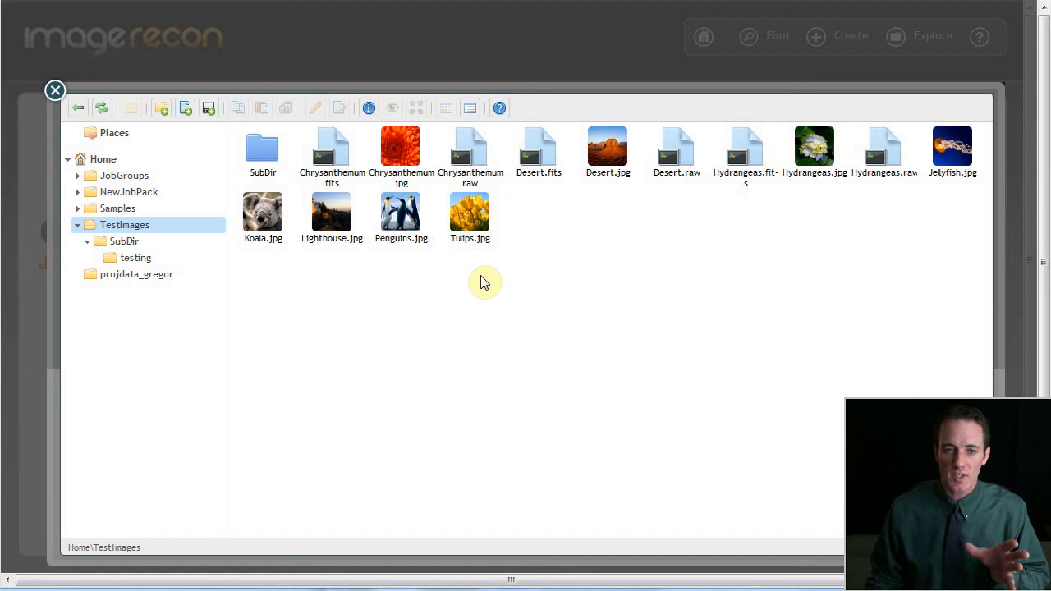
click(470, 214)
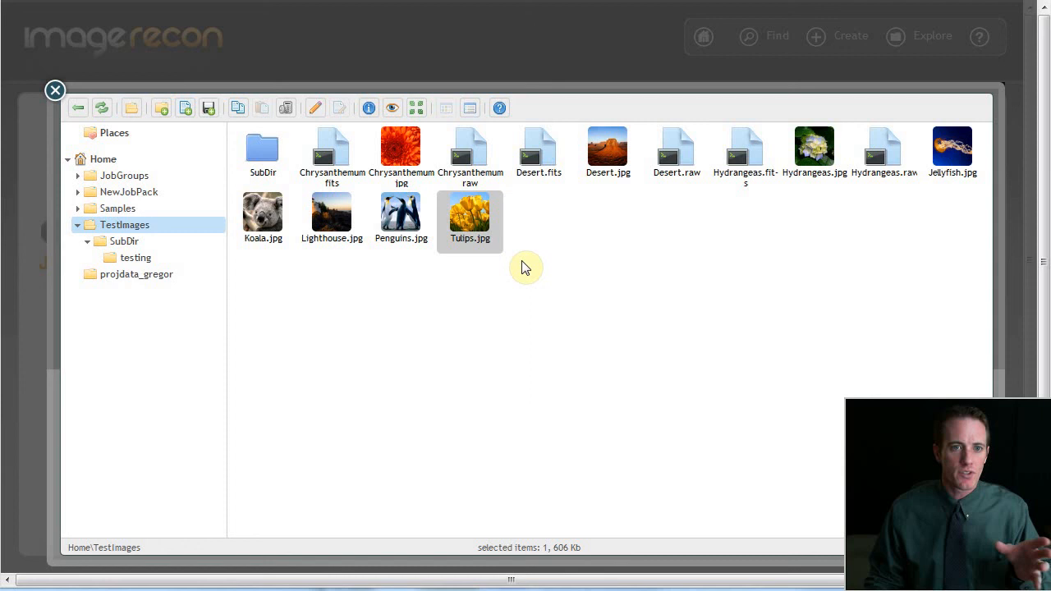
Create a new text file named Instructions in the TestImages folder.
right_click(526, 267)
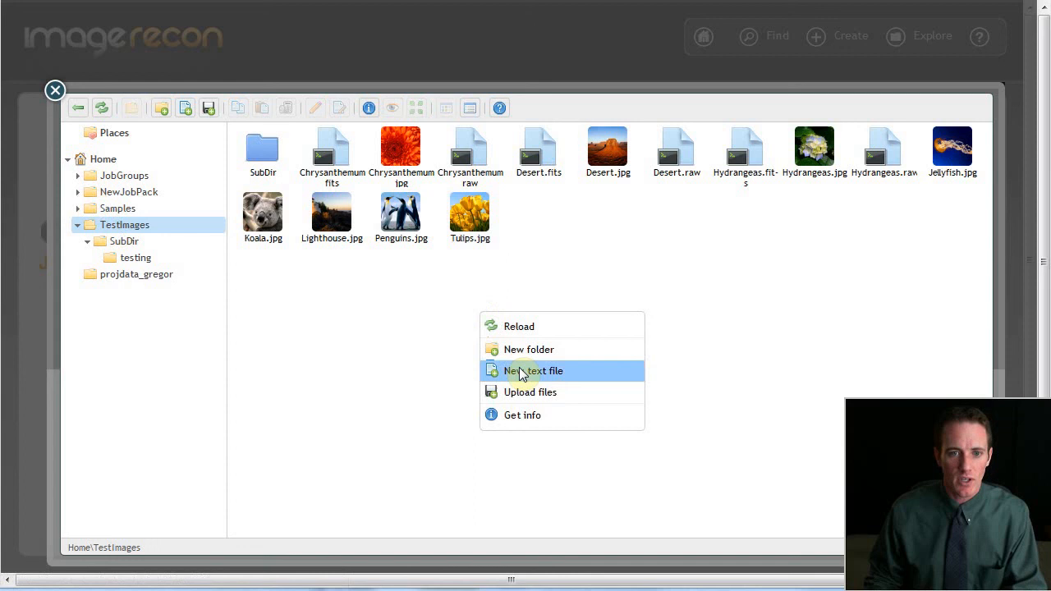
click(534, 371)
text(INstructions)
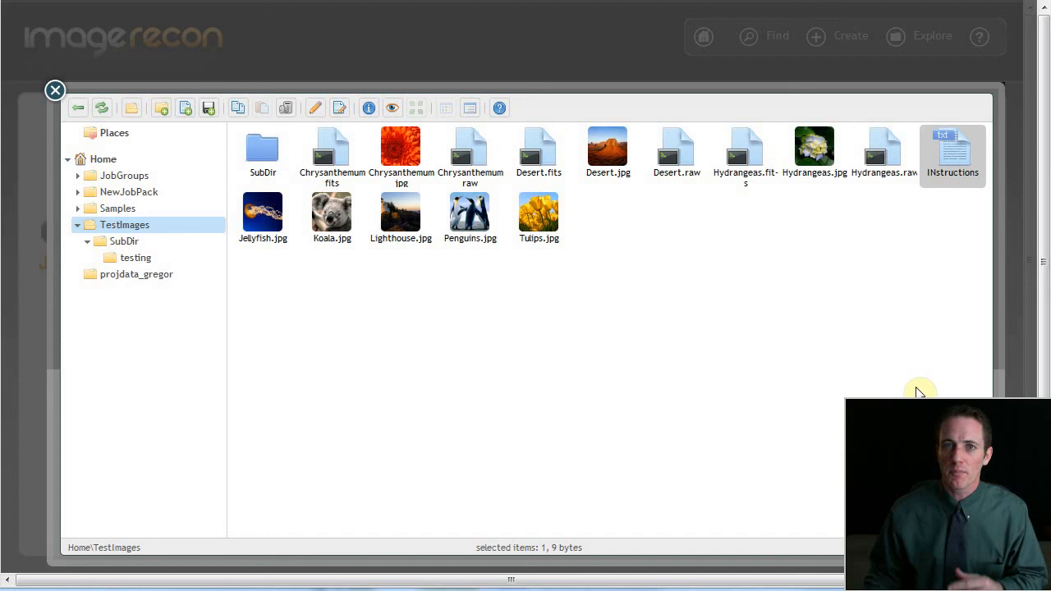
mouse_move(469, 360)
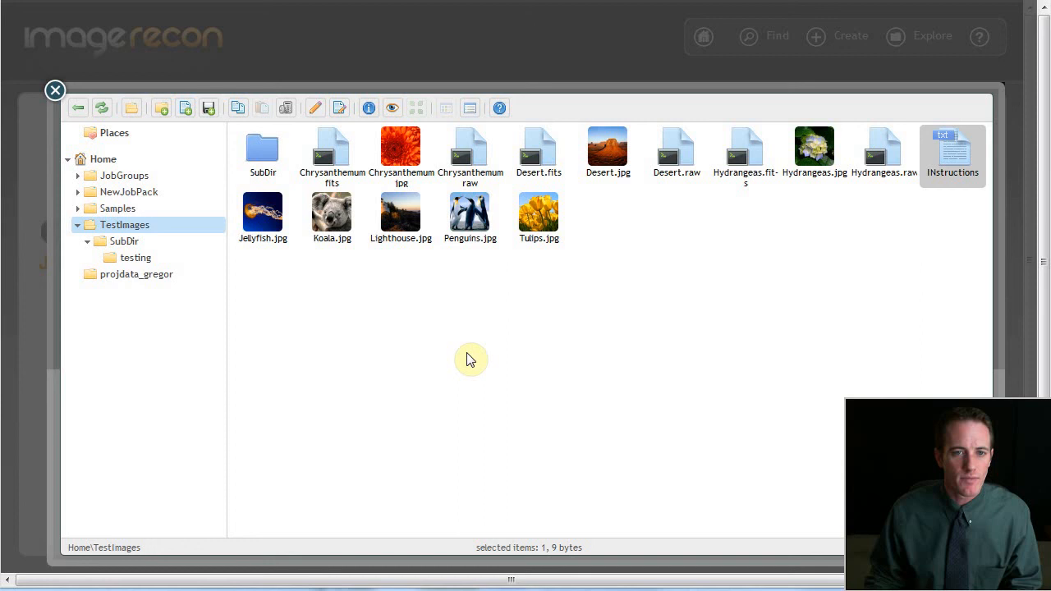
Expand the tree to TestJob1's job-1 folder and read its generated config.txt.
click(121, 257)
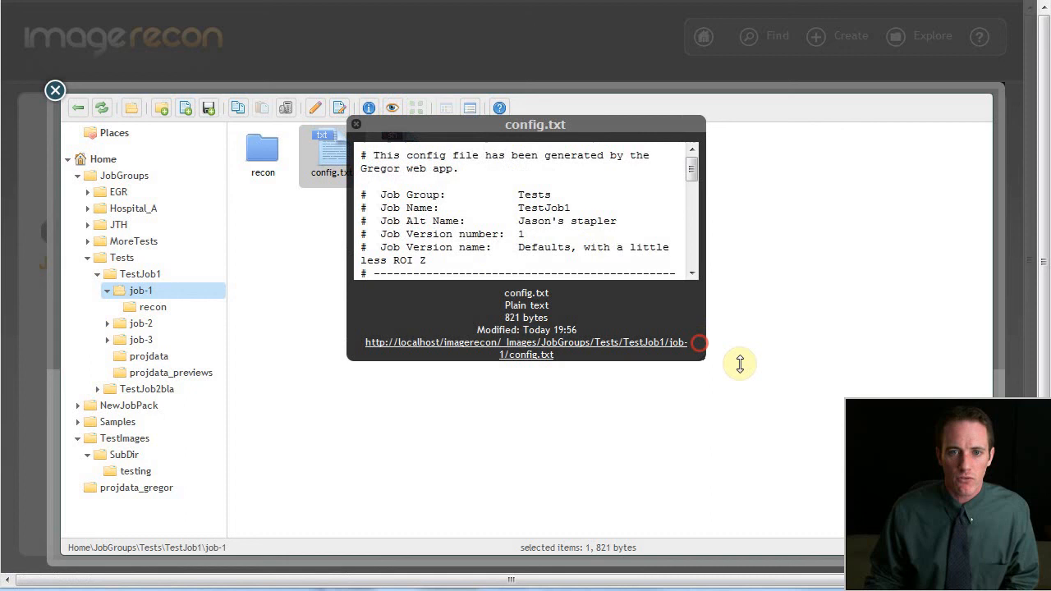
scroll(down, 3)
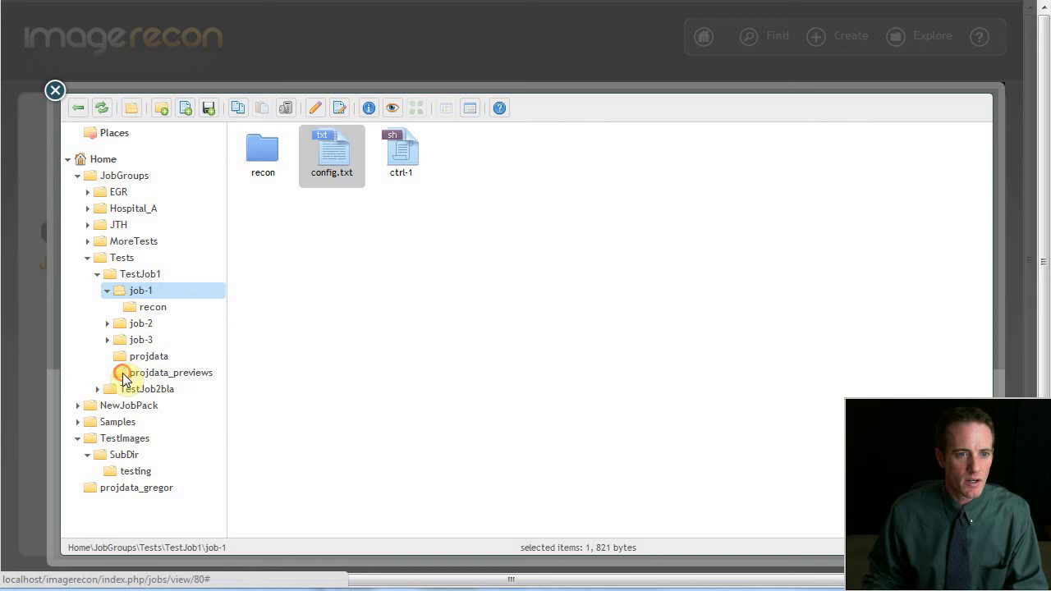
Close the file explorer and go to the Developer Help Videos page.
click(171, 371)
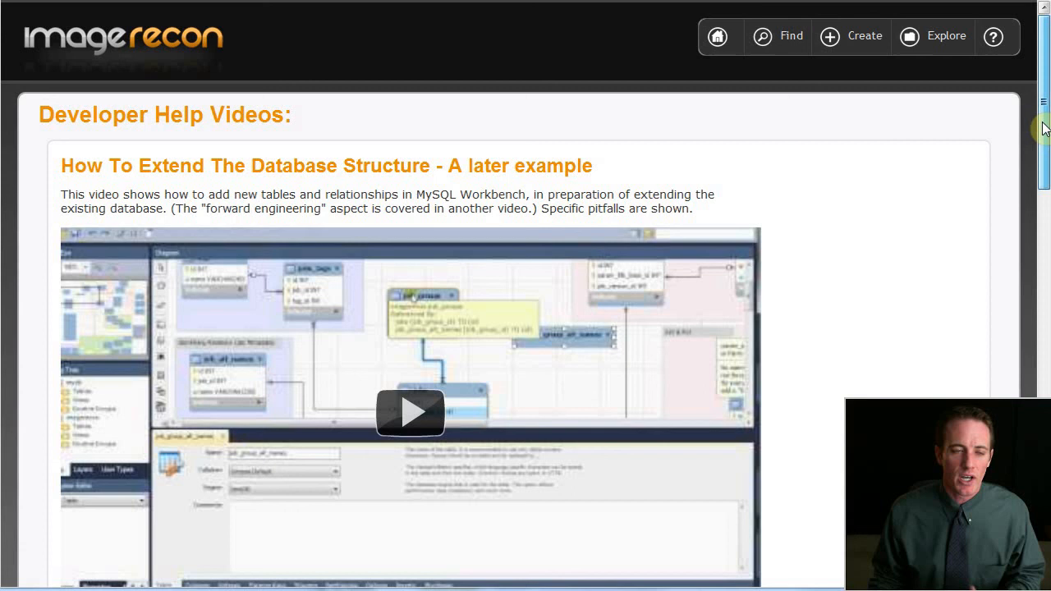
mouse_move(161, 36)
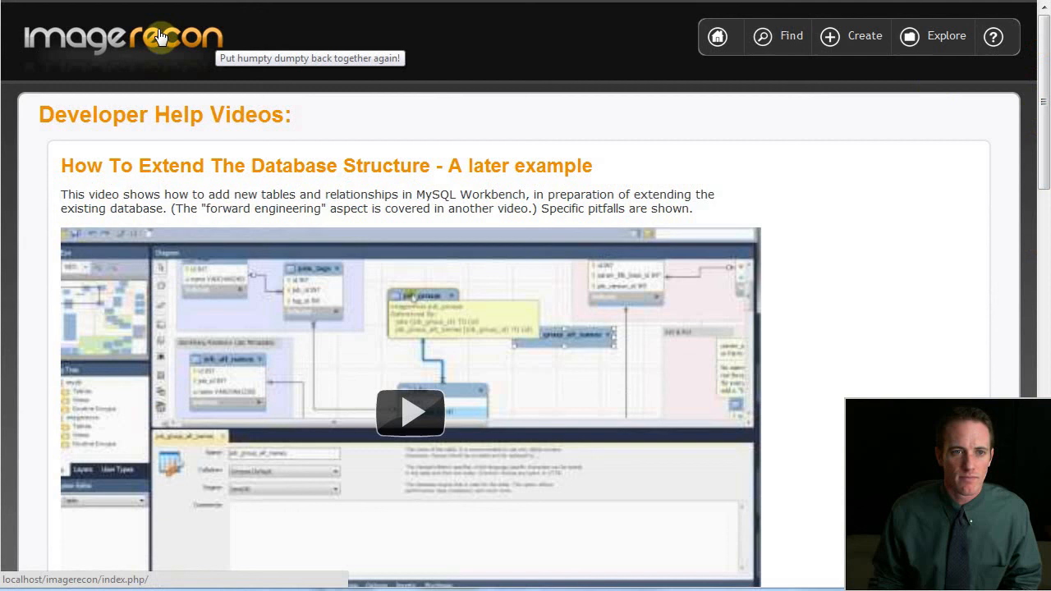